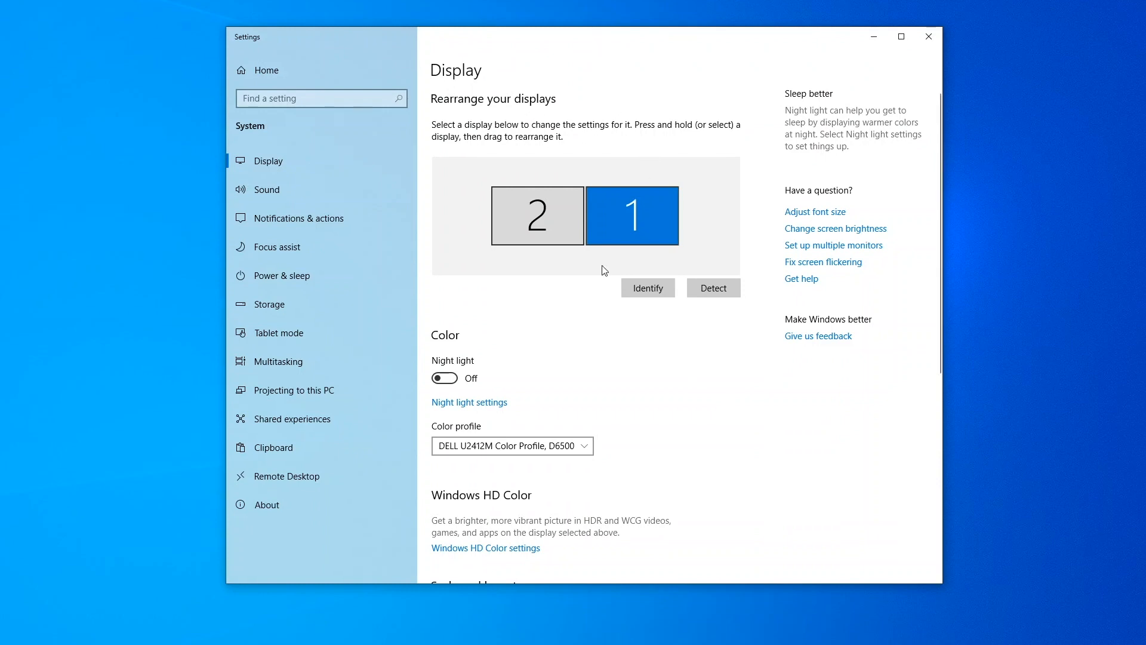
{"action": "mouse_move", "coordinate": [713, 475]}
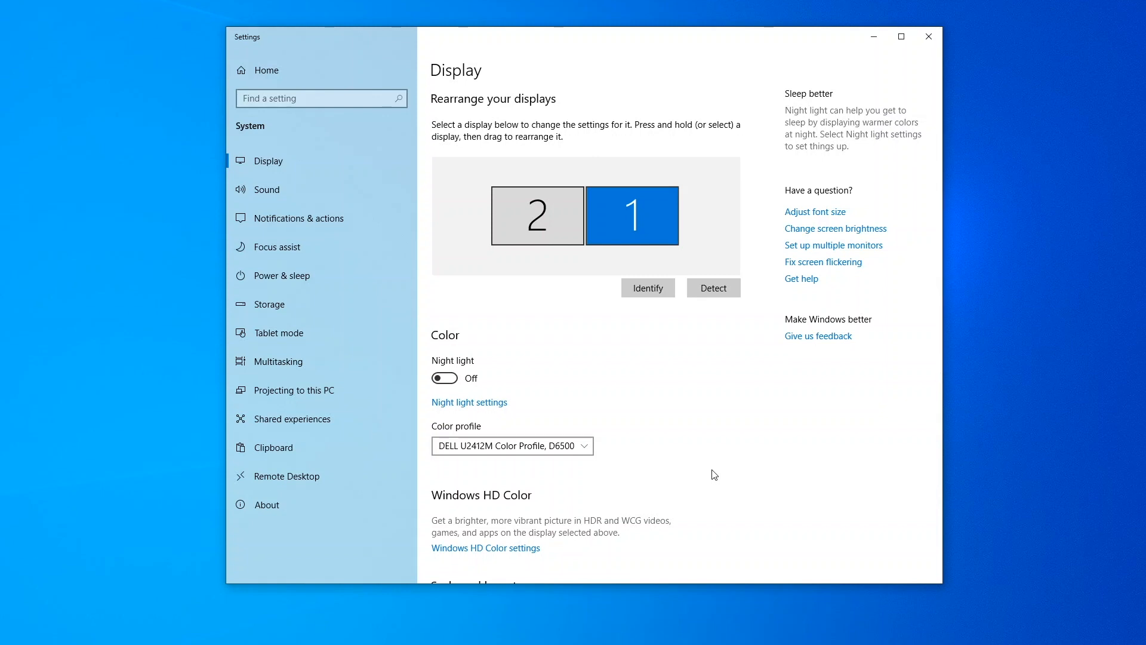
{"action": "mouse_move", "coordinate": [676, 381]}
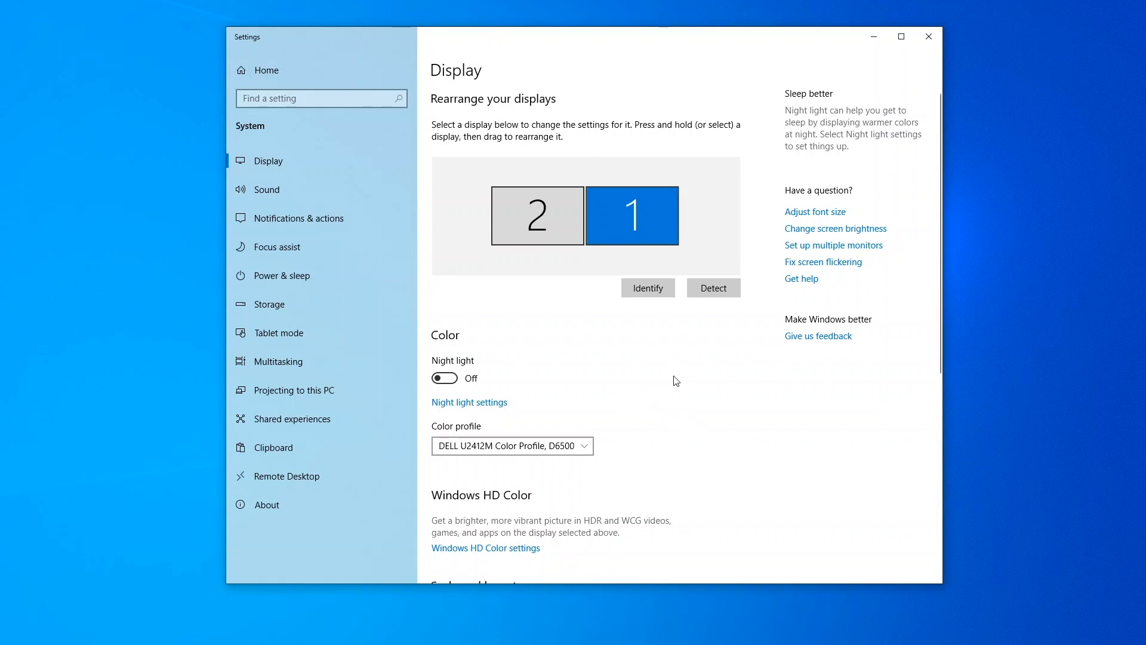
{"action": "mouse_move", "coordinate": [679, 395]}
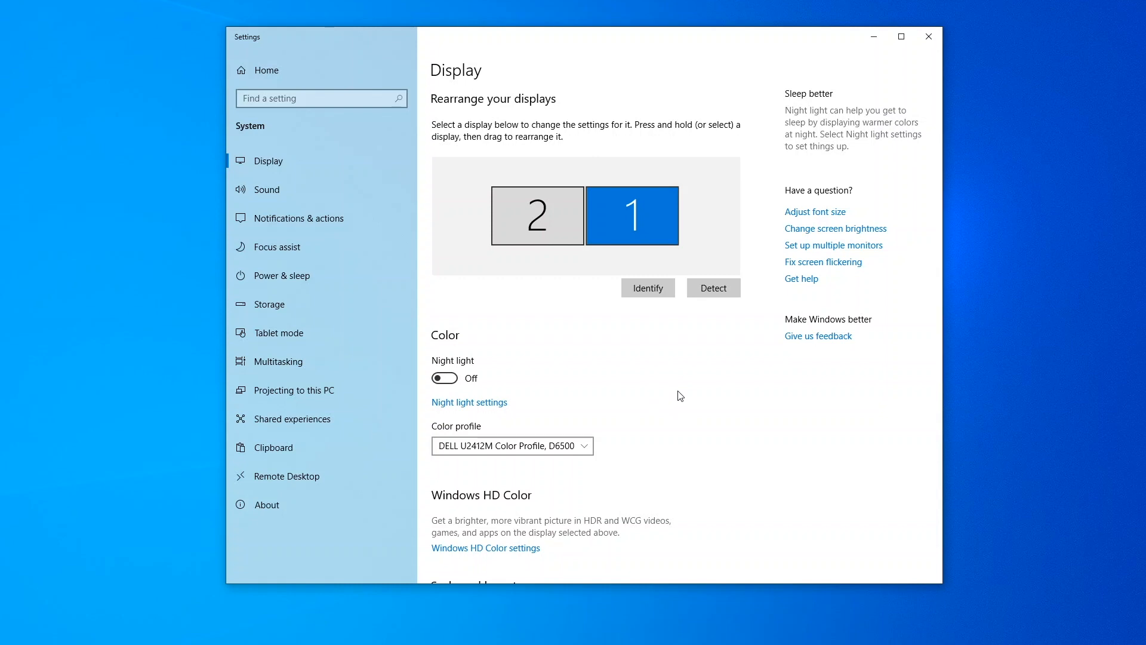
- Close Windows Settings and launch Intel Graphics Command Center from the Start search results
{"action": "scroll", "scroll_direction": "down", "scroll_amount": 3}
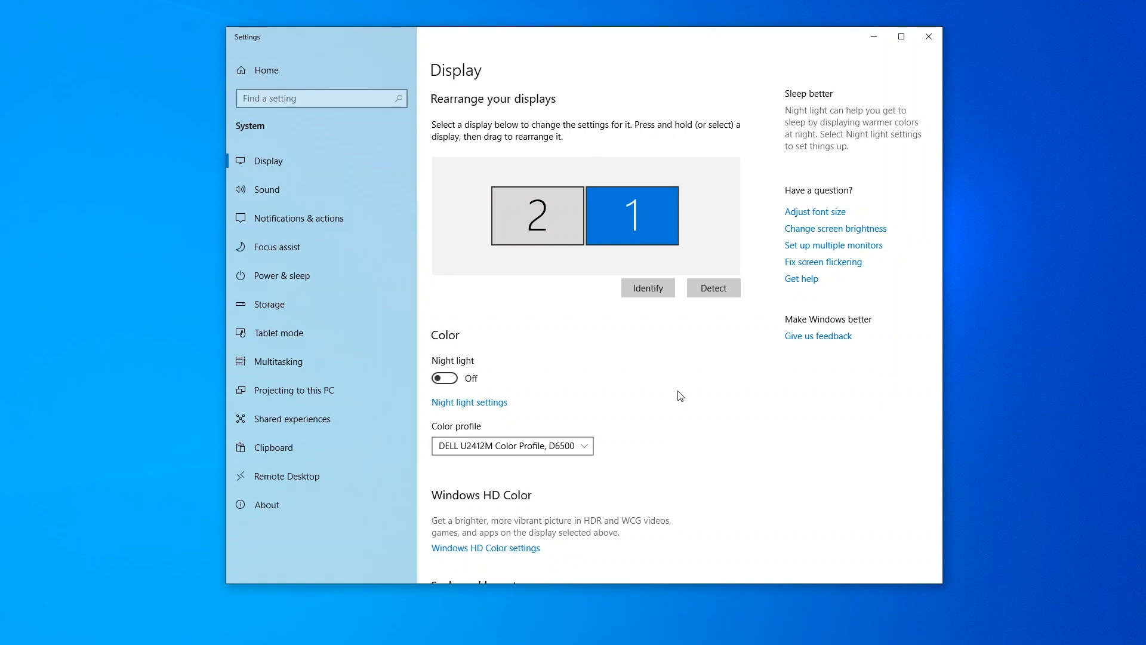
{"action": "mouse_move", "coordinate": [929, 37]}
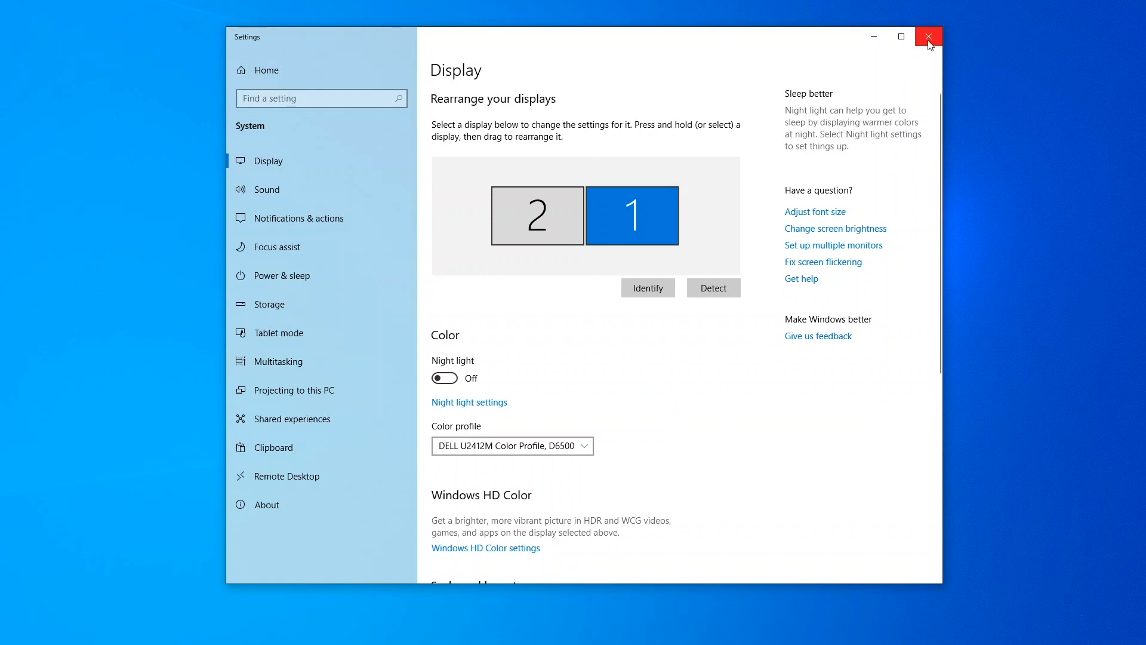
{"action": "left_click", "coordinate": [929, 37]}
{"action": "type", "text": "intel"}
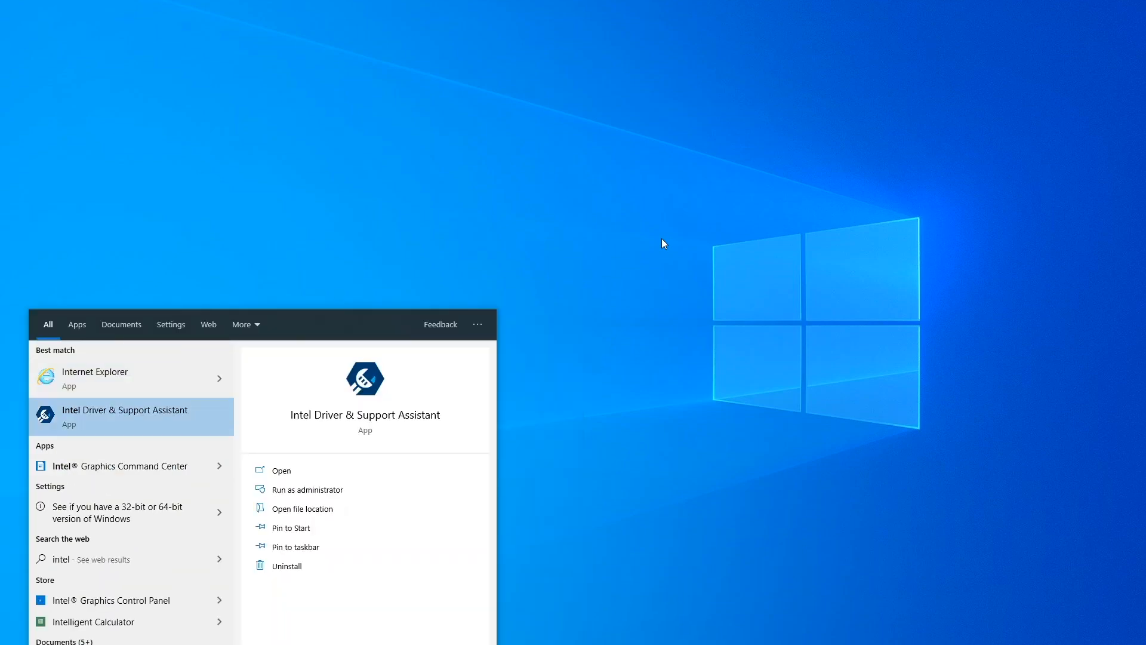
{"action": "left_click", "coordinate": [119, 465]}
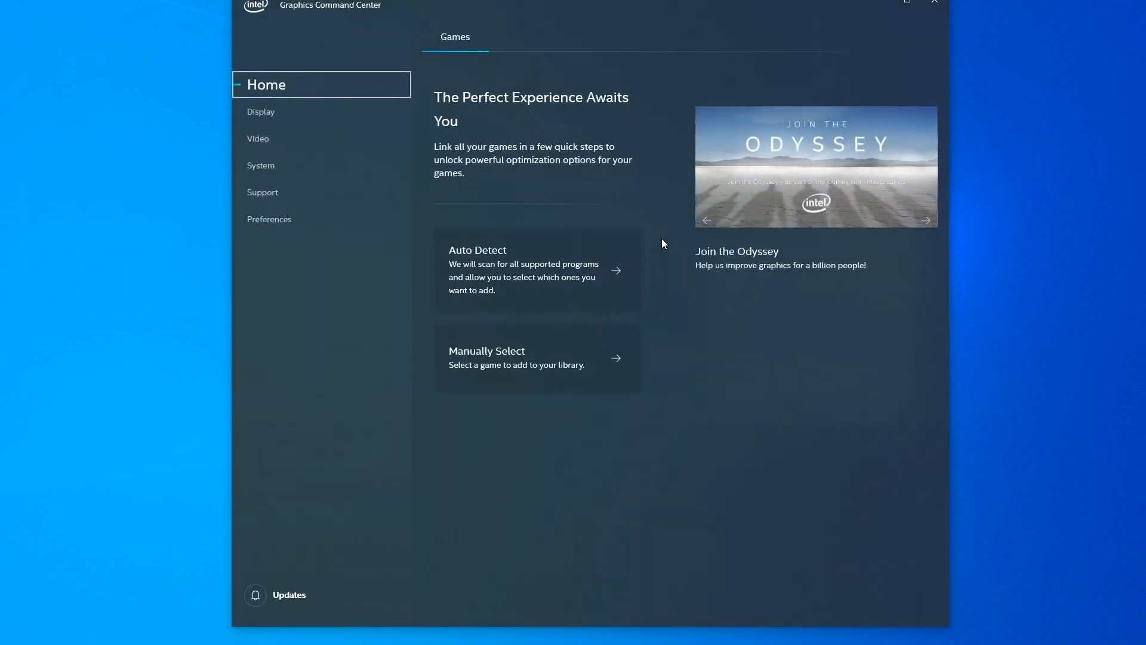
{"action": "mouse_move", "coordinate": [499, 174]}
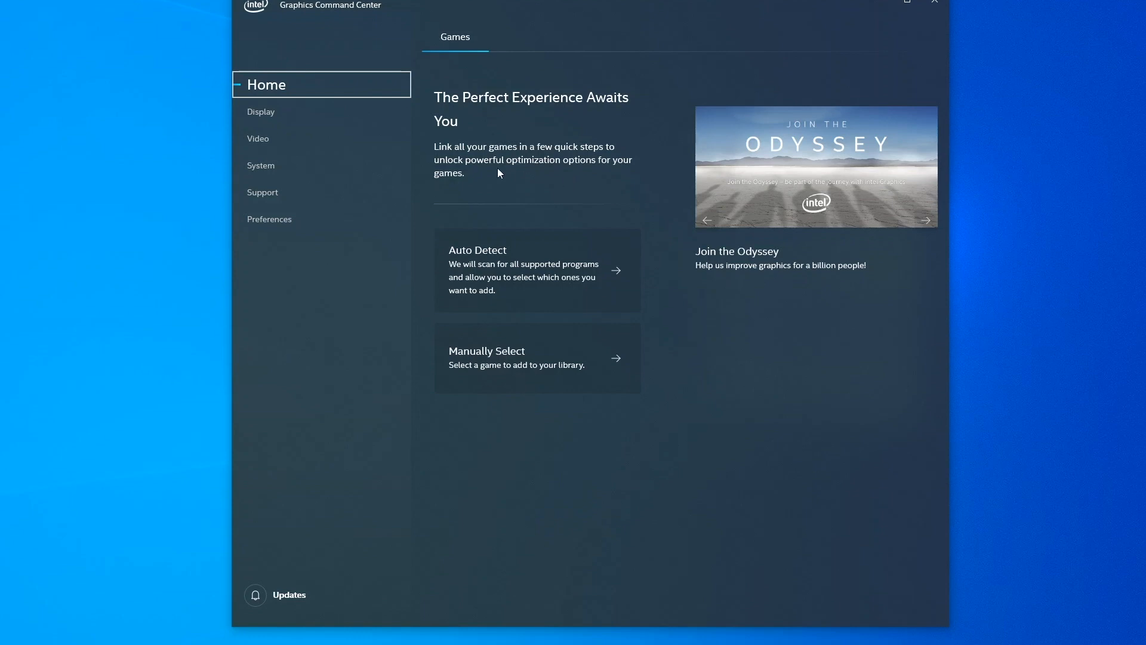
{"action": "mouse_move", "coordinate": [262, 115]}
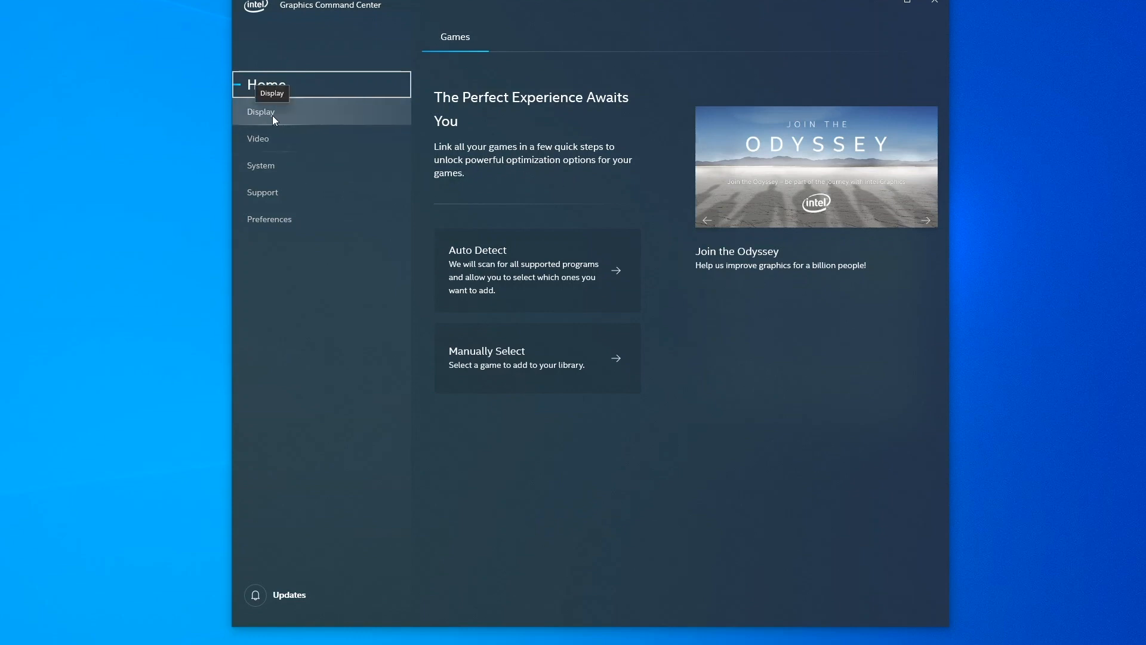
- Show the Connected Displays page listing displays 2 and 1 with their General settings
{"action": "left_click", "coordinate": [262, 111]}
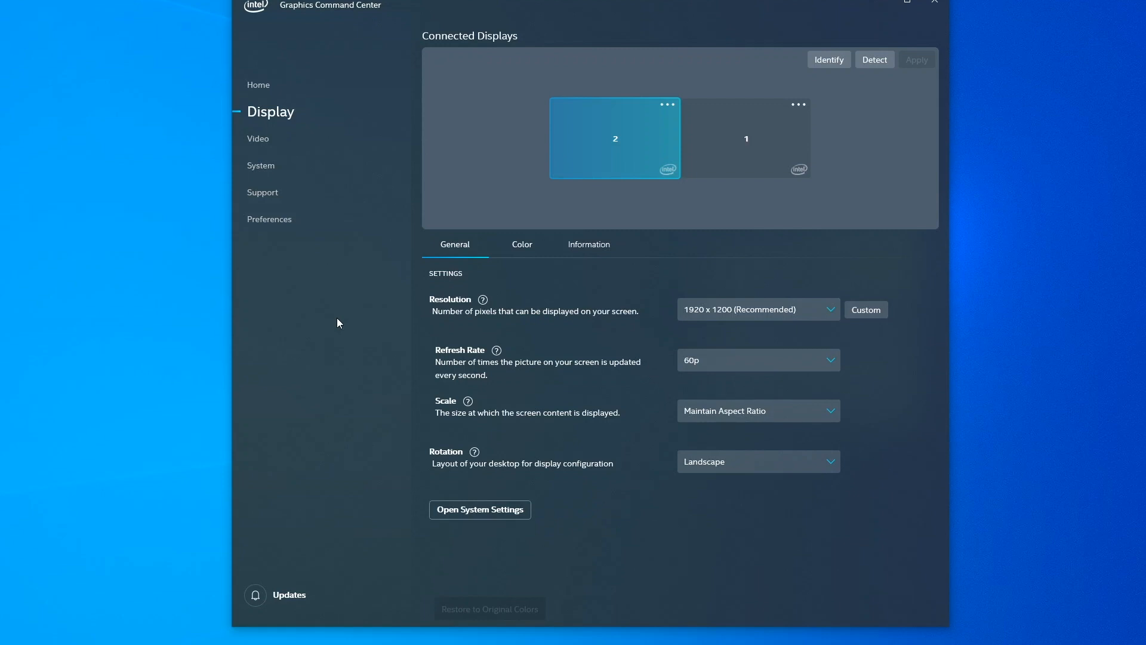
{"action": "mouse_move", "coordinate": [615, 124]}
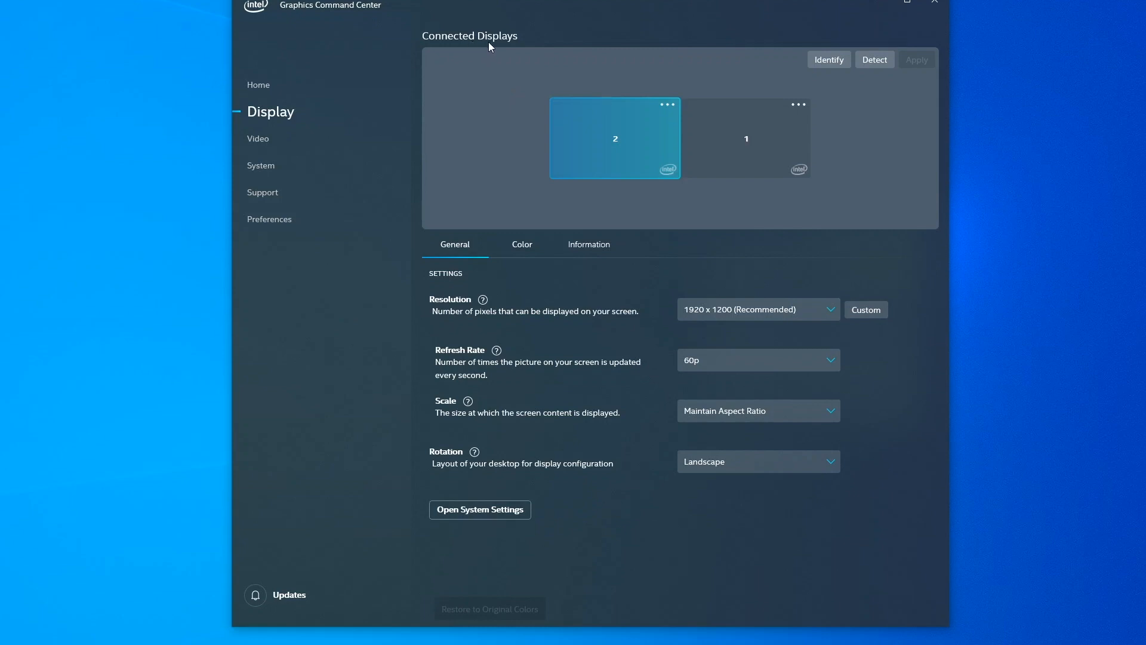
{"action": "mouse_move", "coordinate": [701, 219]}
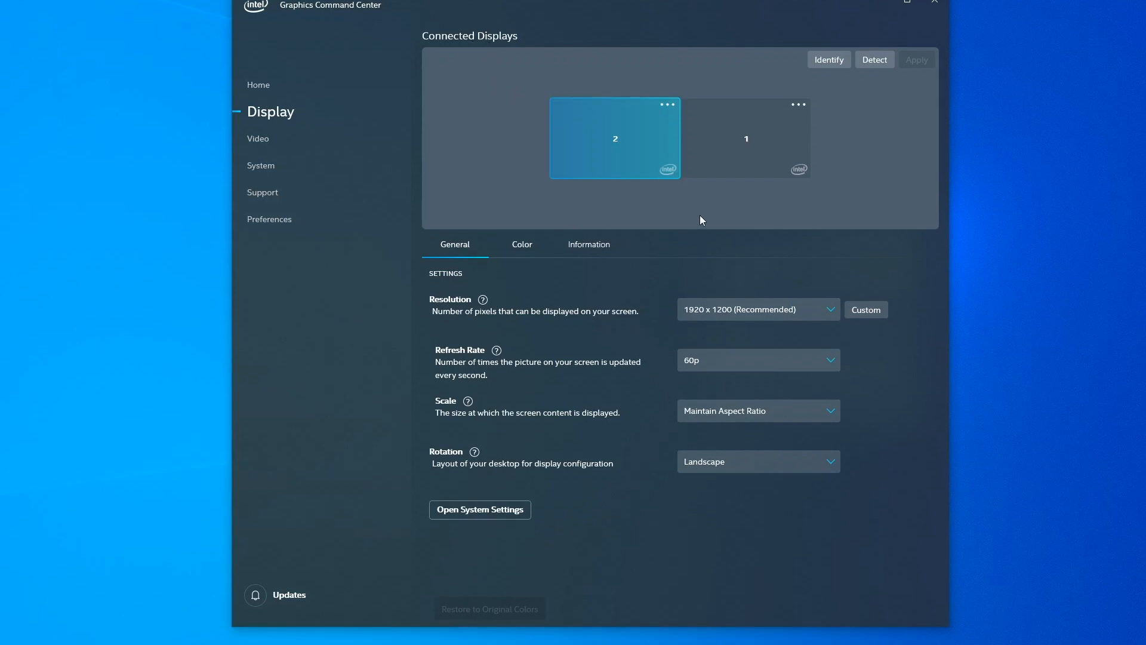
{"action": "mouse_move", "coordinate": [737, 206]}
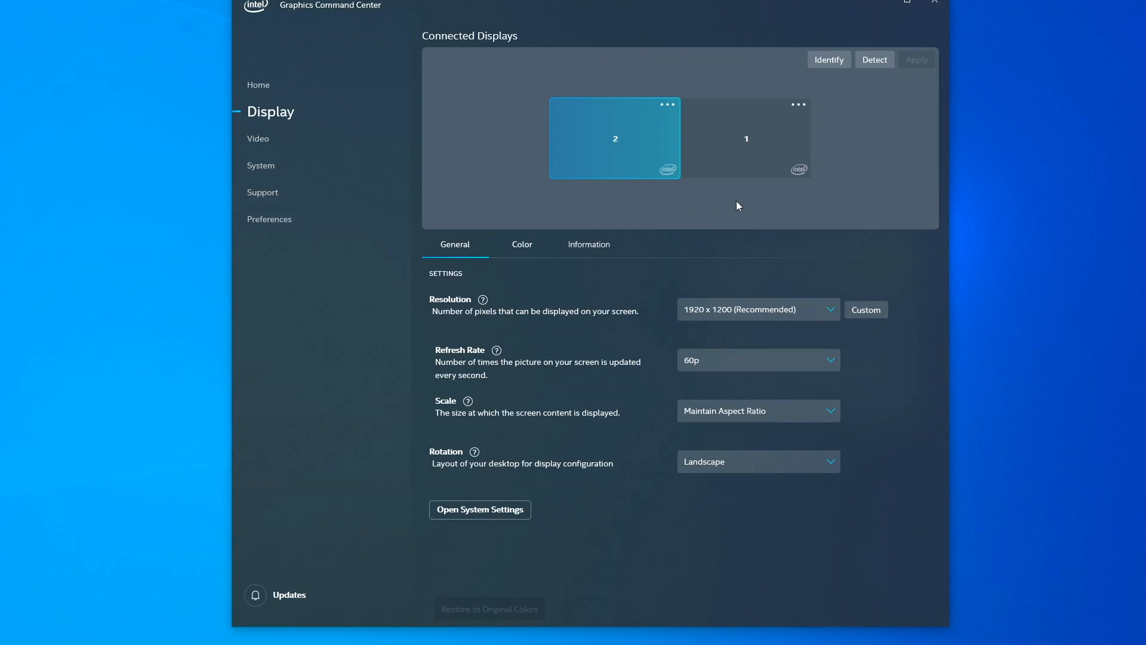
{"action": "mouse_move", "coordinate": [623, 217]}
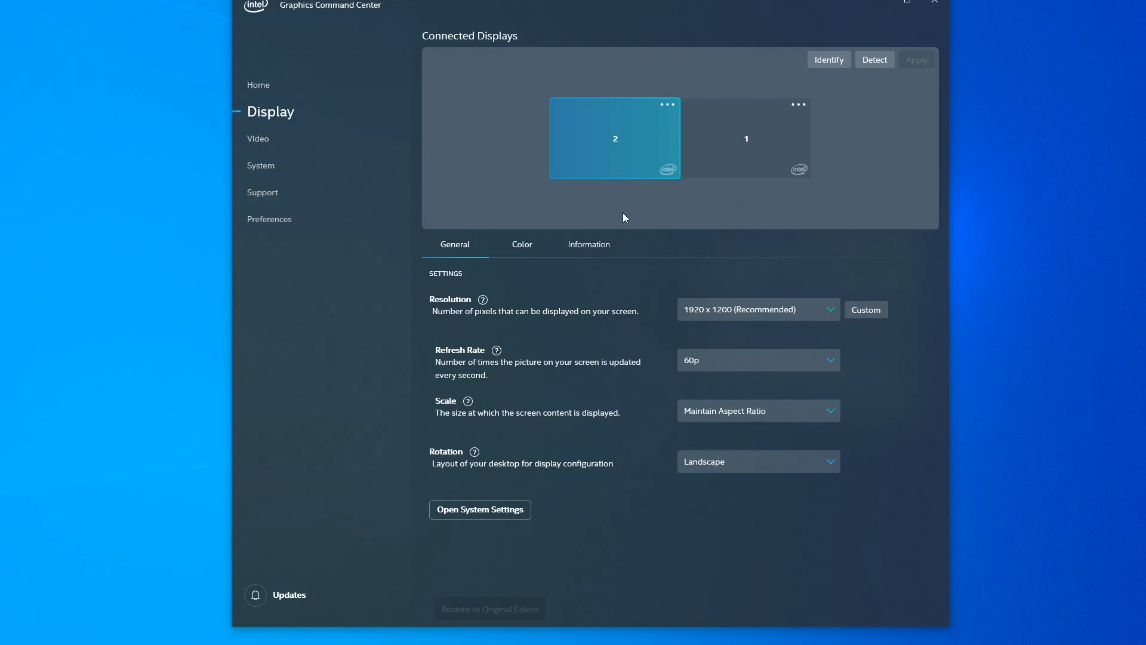
{"action": "mouse_move", "coordinate": [611, 191]}
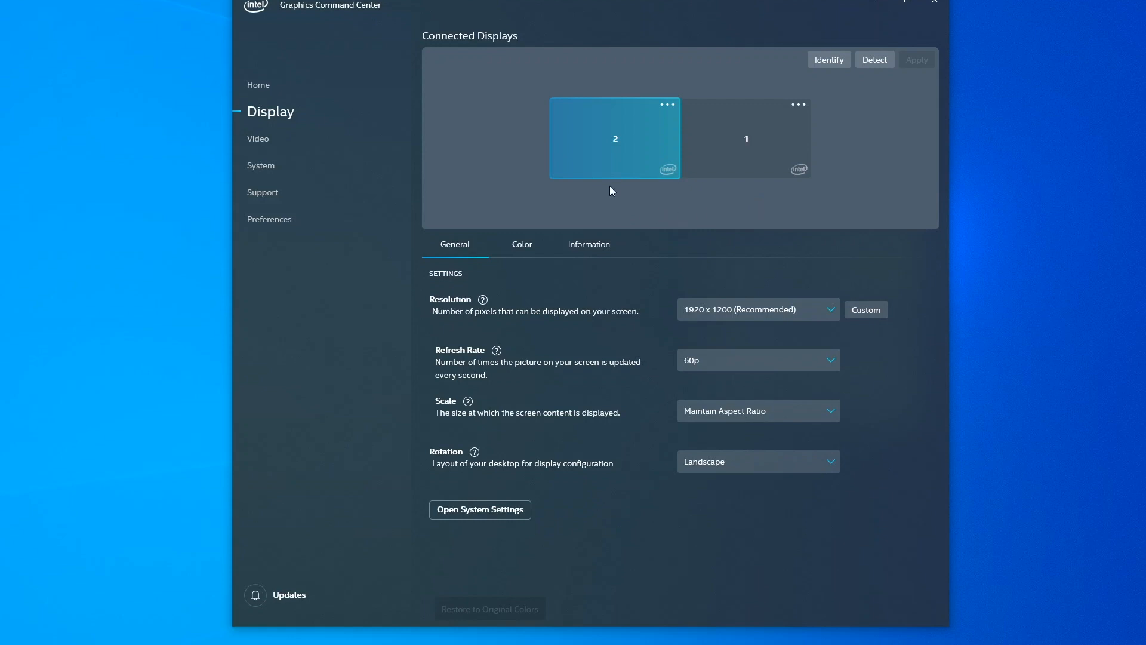
{"action": "mouse_move", "coordinate": [610, 142]}
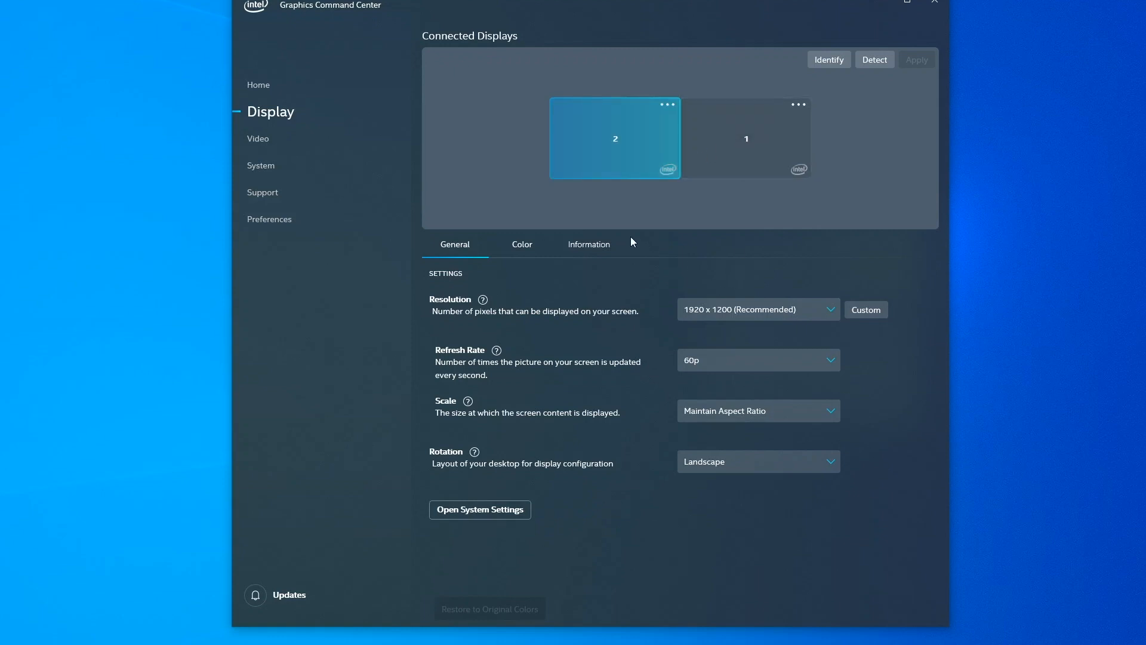
{"action": "mouse_move", "coordinate": [597, 213]}
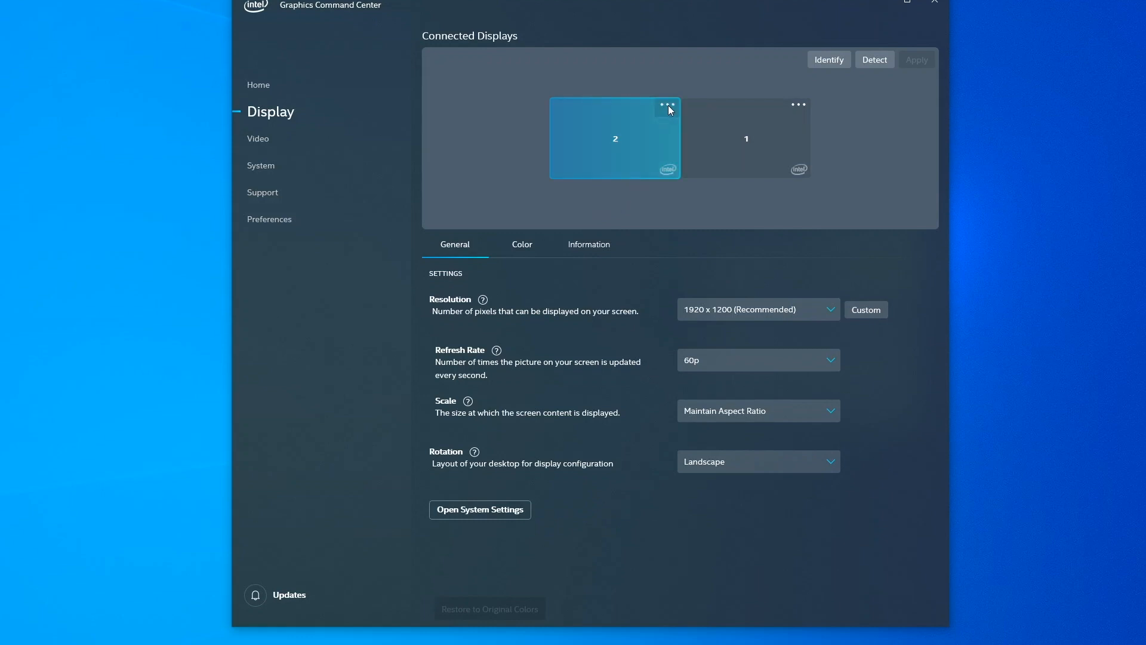
{"action": "mouse_move", "coordinate": [798, 108]}
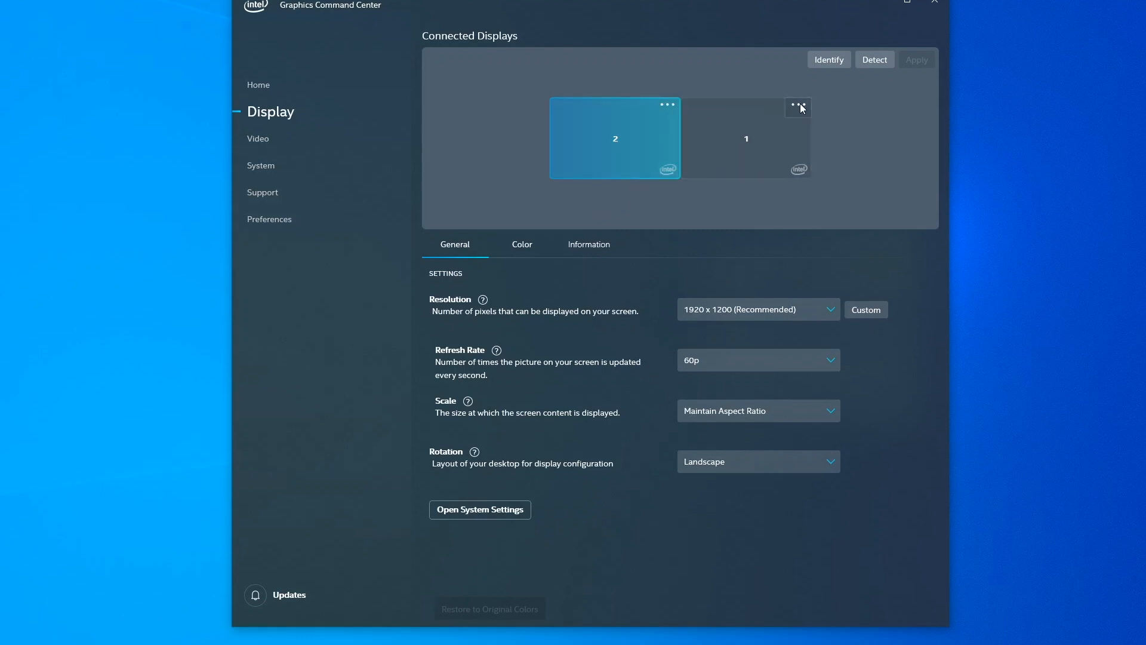
{"action": "mouse_move", "coordinate": [667, 107]}
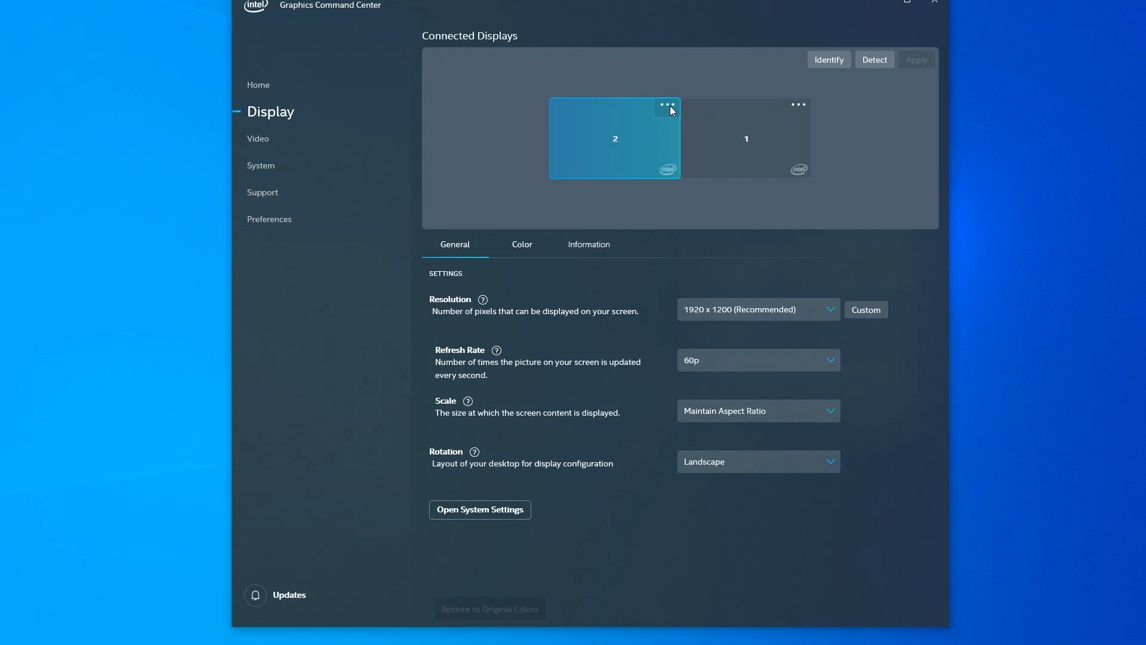
{"action": "mouse_move", "coordinate": [741, 119]}
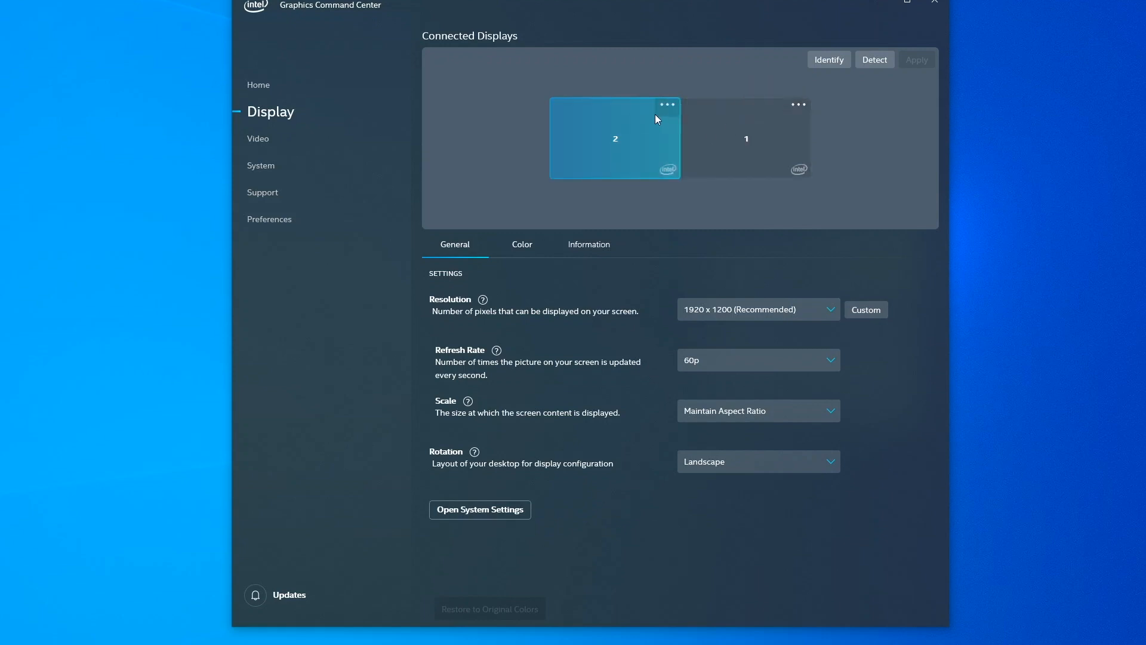
{"action": "left_click", "coordinate": [666, 105]}
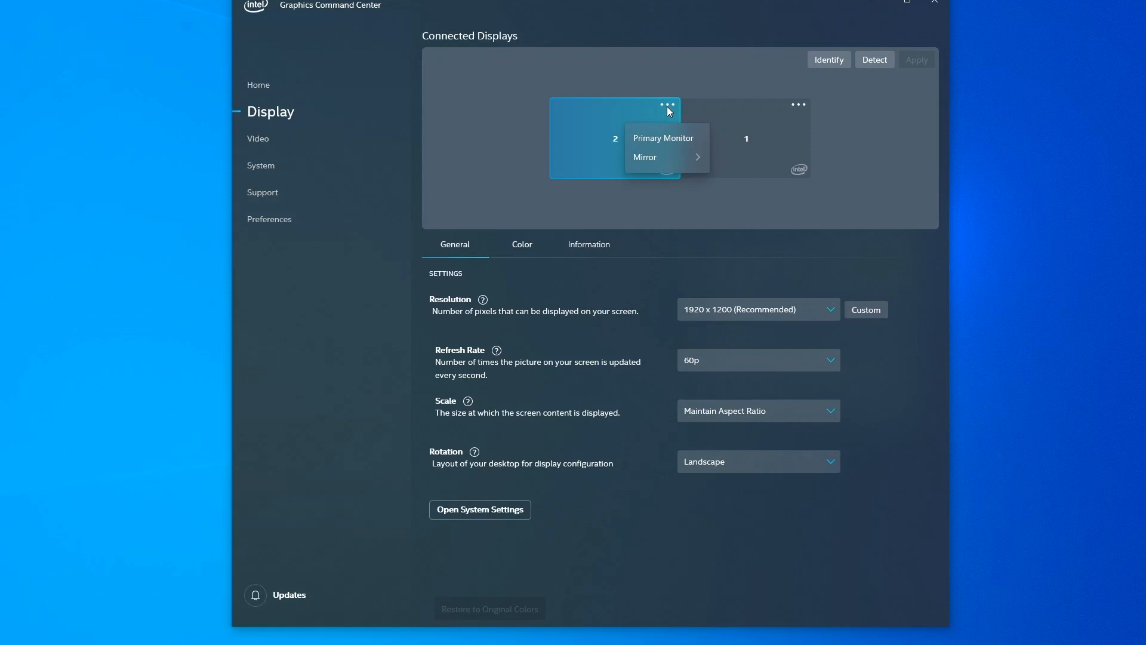
{"action": "mouse_move", "coordinate": [665, 139]}
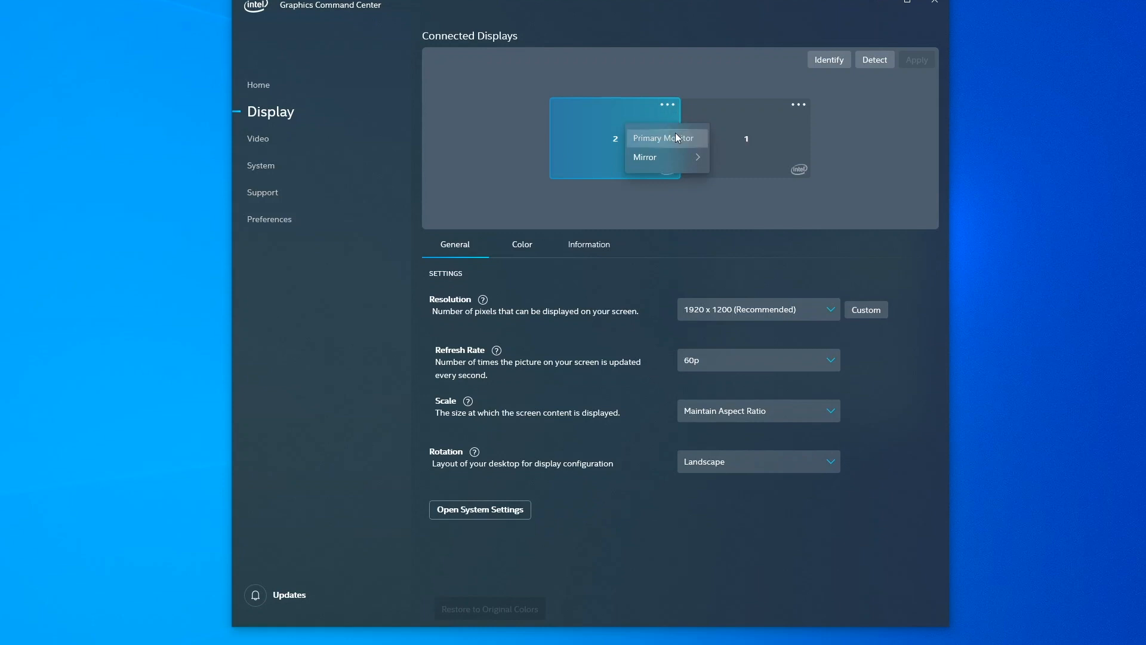
{"action": "mouse_move", "coordinate": [678, 141]}
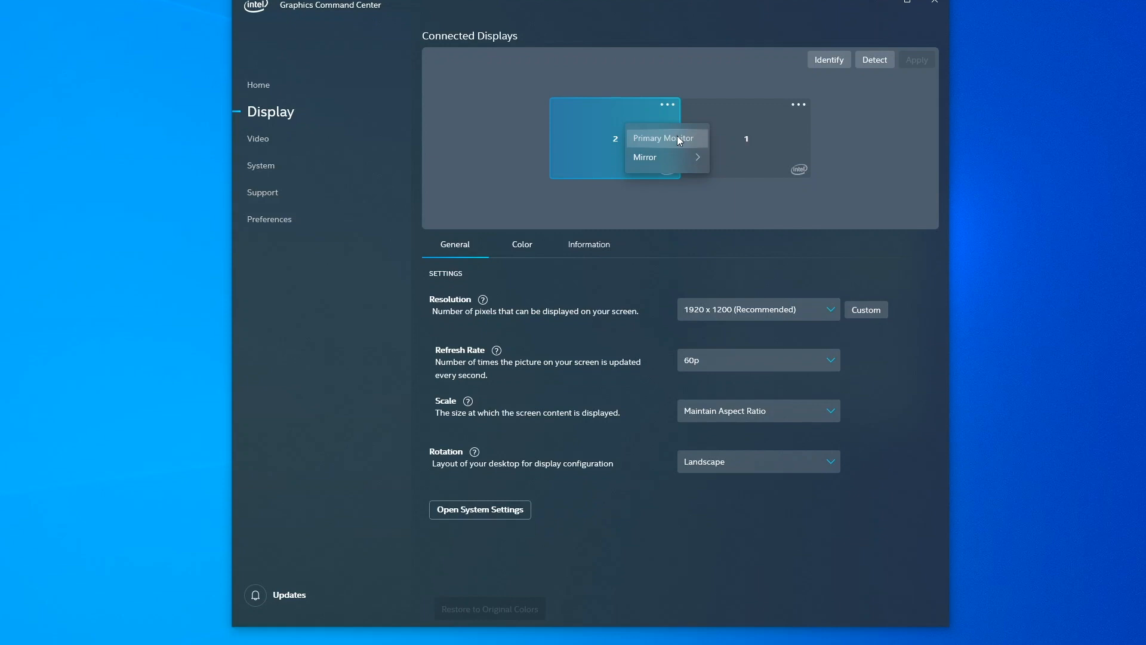
{"action": "mouse_move", "coordinate": [665, 158]}
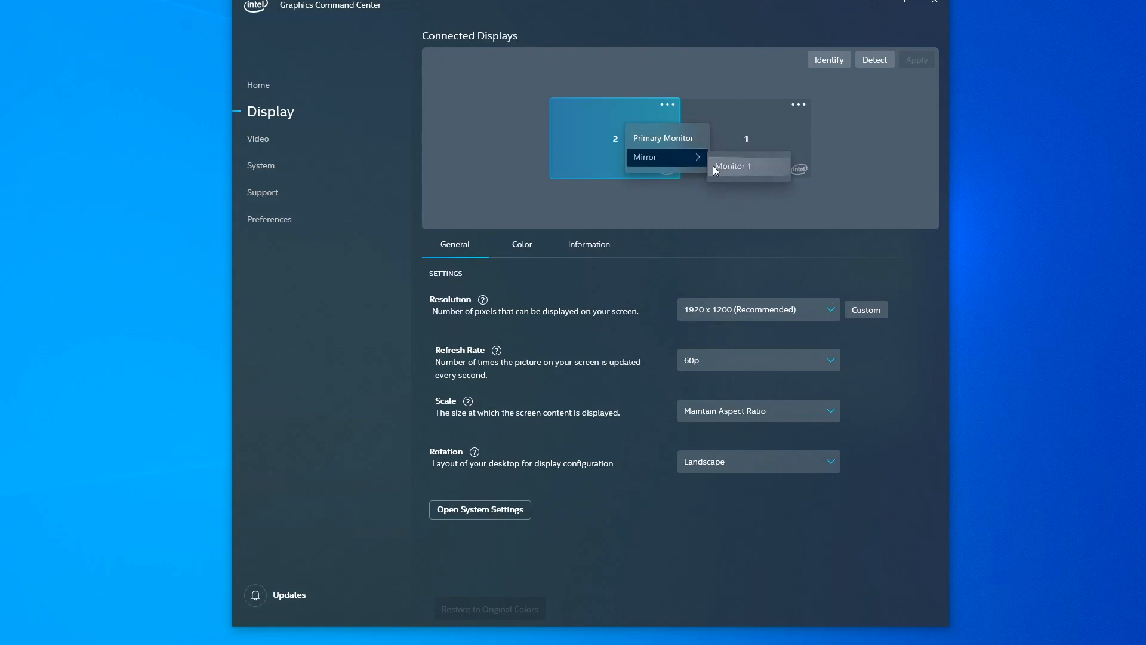
{"action": "left_click", "coordinate": [646, 201]}
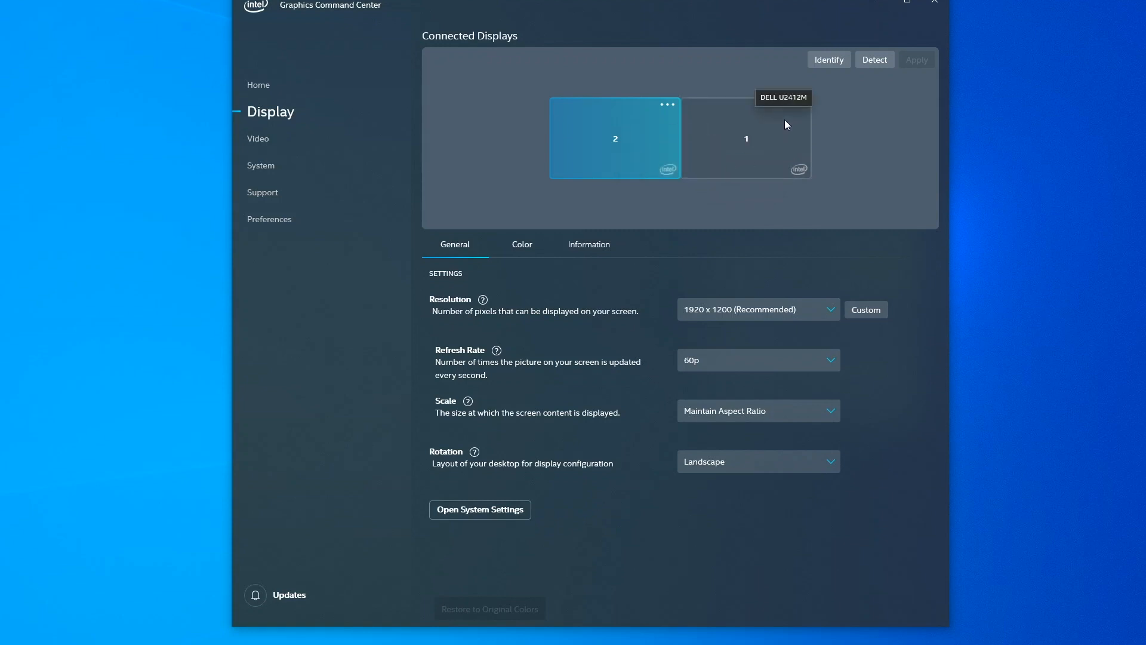
{"action": "left_click", "coordinate": [745, 138]}
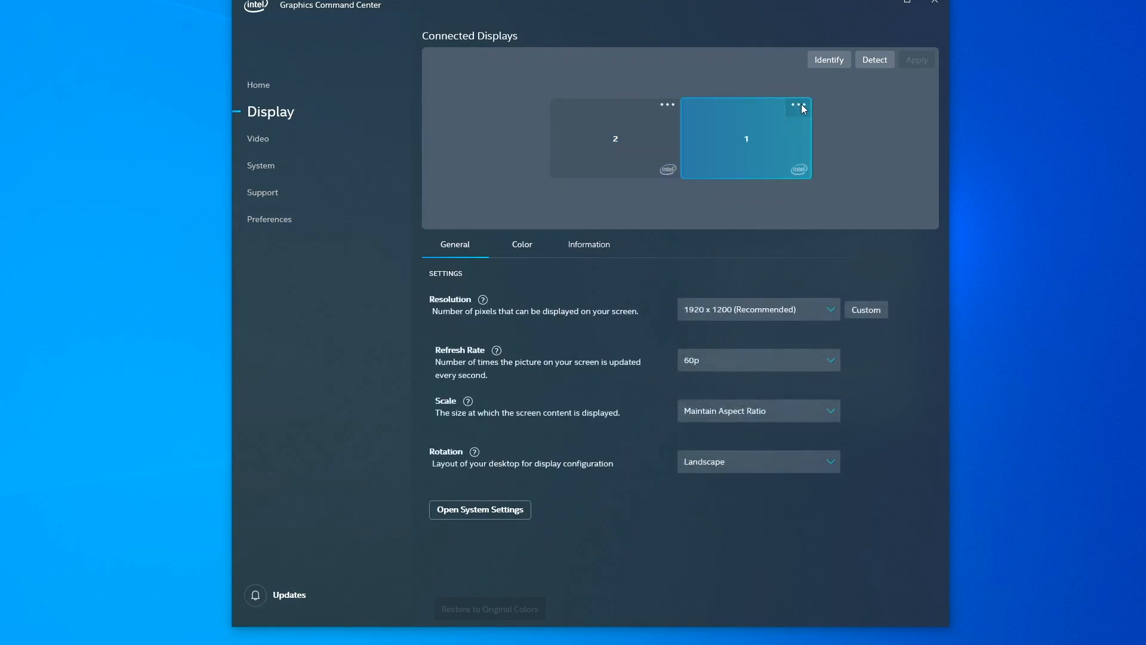
{"action": "left_click", "coordinate": [798, 105]}
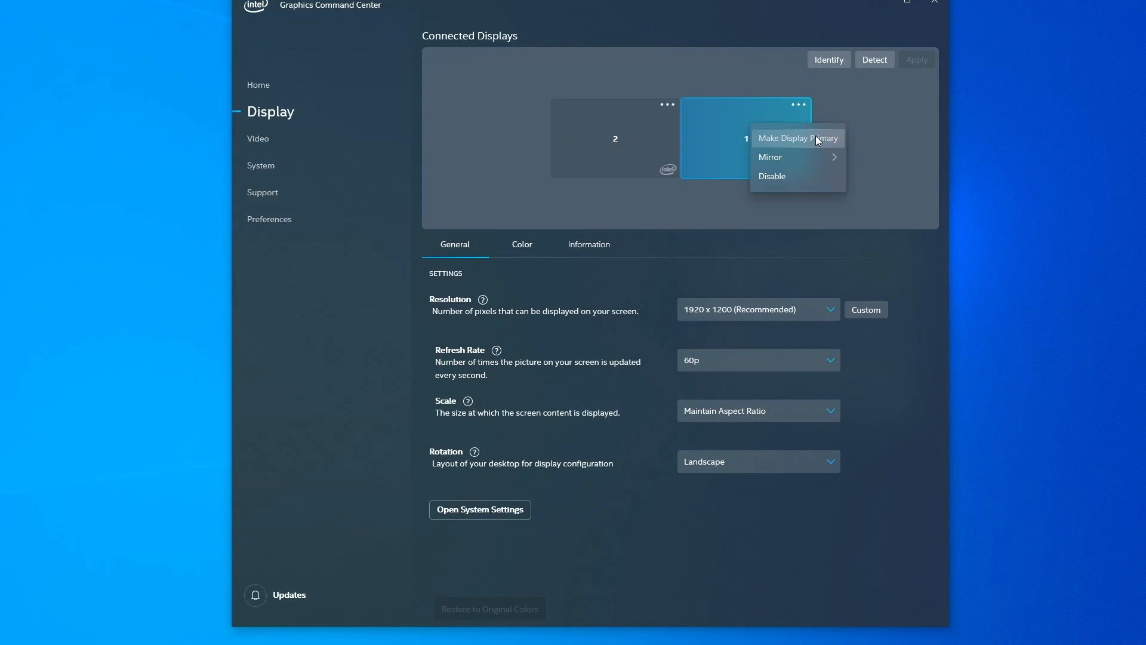
{"action": "mouse_move", "coordinate": [798, 157]}
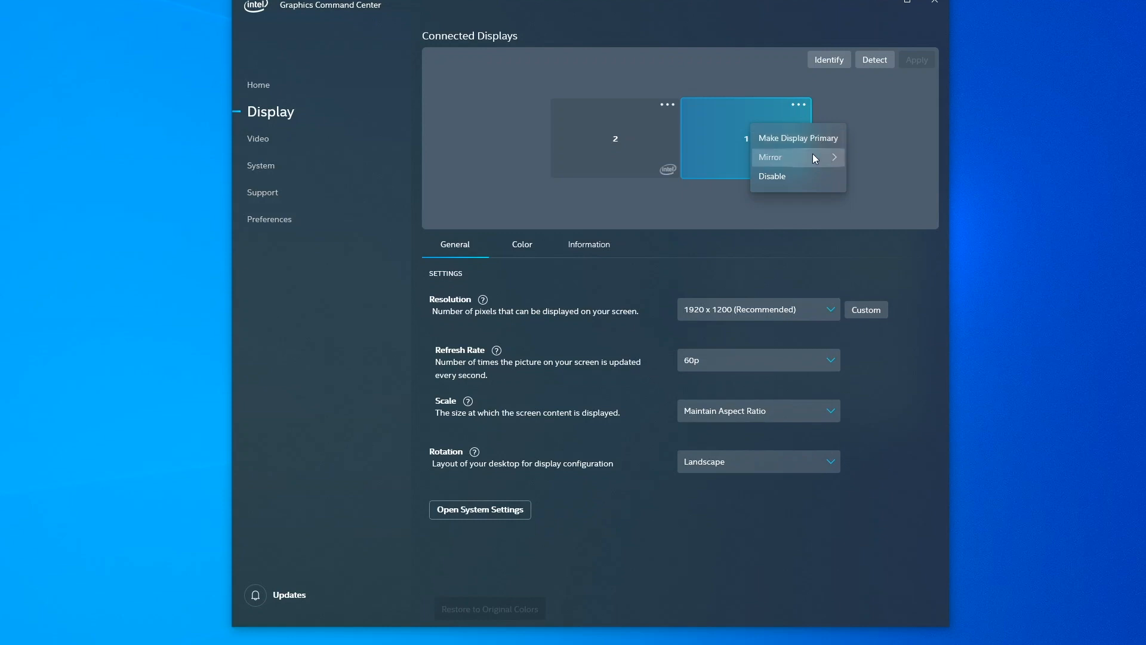
{"action": "mouse_move", "coordinate": [771, 157]}
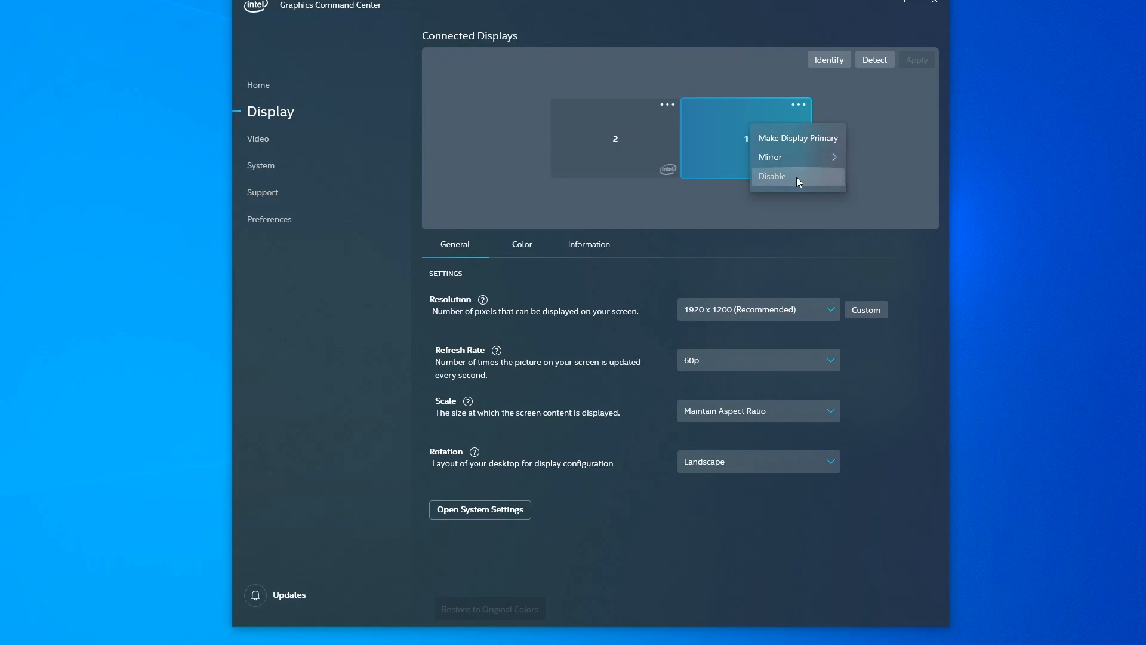
{"action": "left_click", "coordinate": [772, 175]}
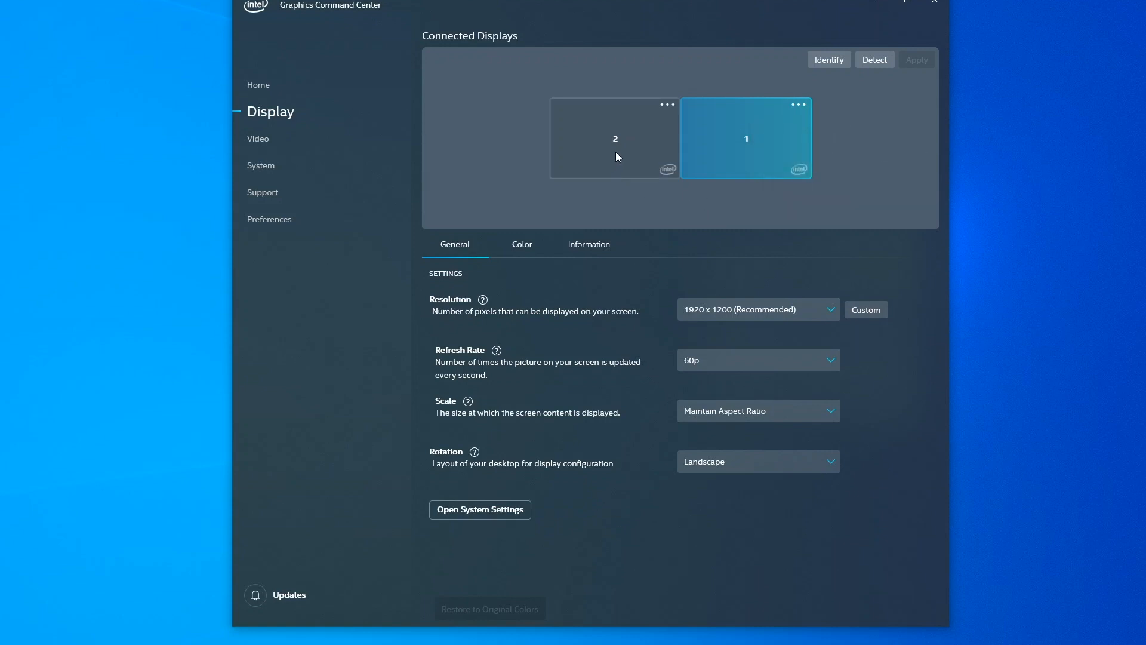
{"action": "mouse_move", "coordinate": [594, 175]}
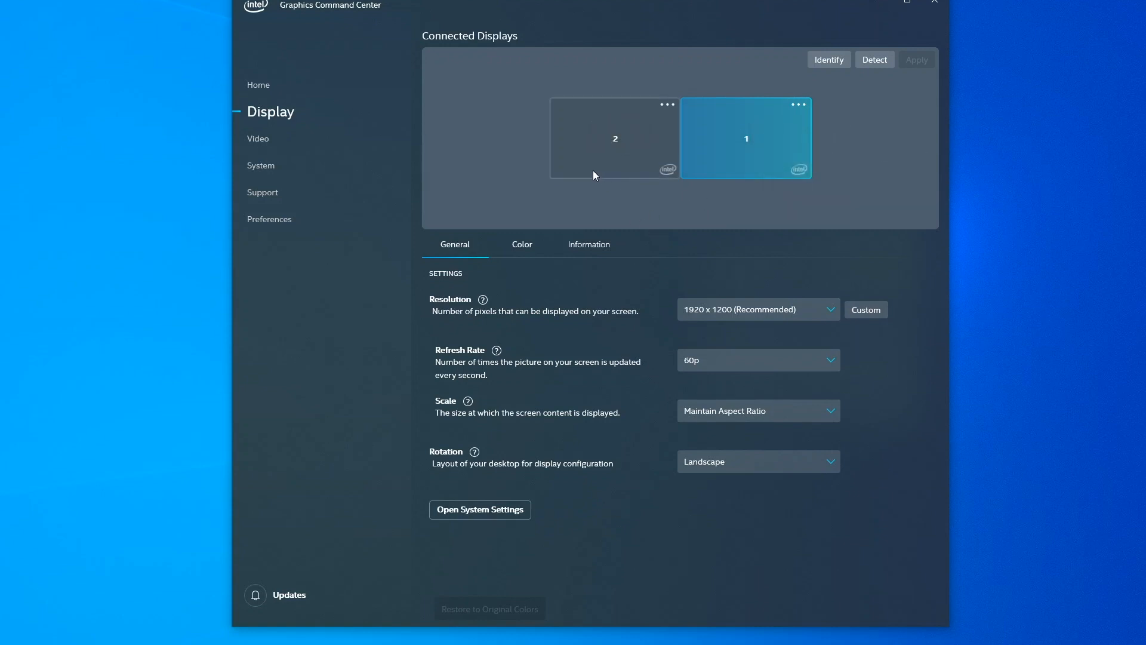
{"action": "mouse_move", "coordinate": [473, 184]}
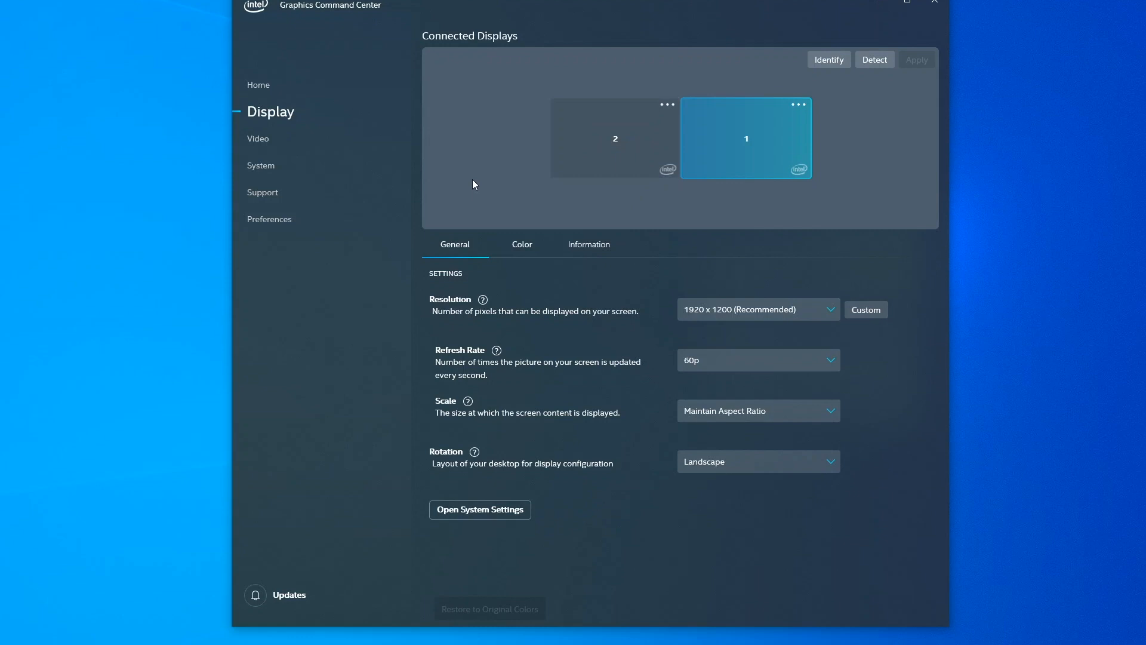
{"action": "mouse_move", "coordinate": [666, 105]}
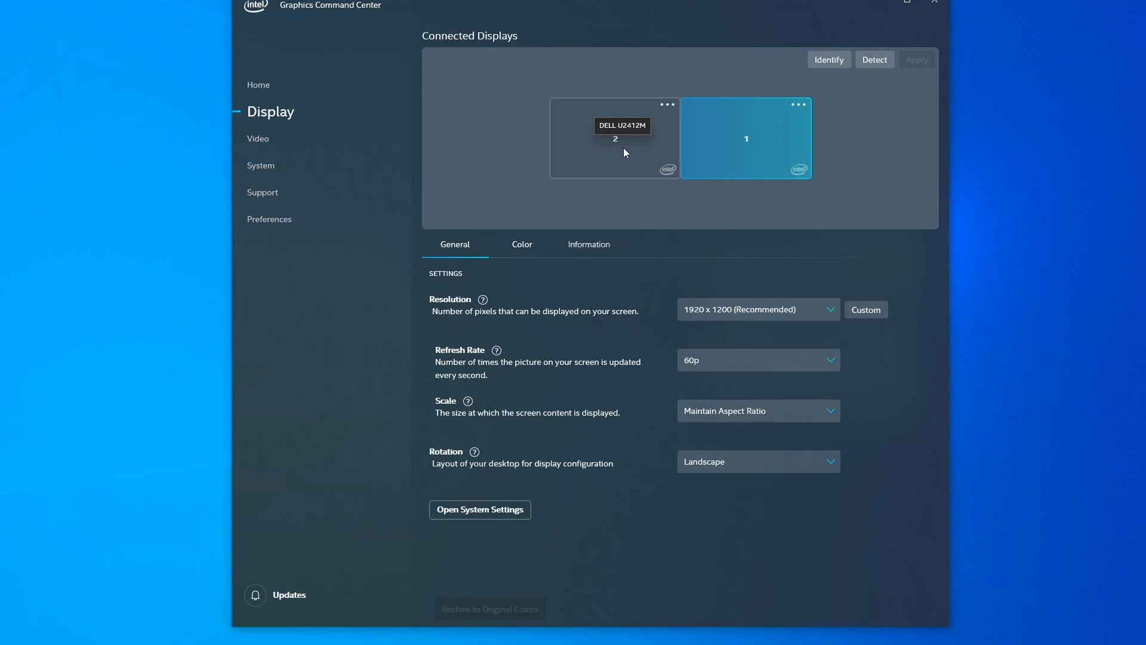
{"action": "mouse_move", "coordinate": [614, 212]}
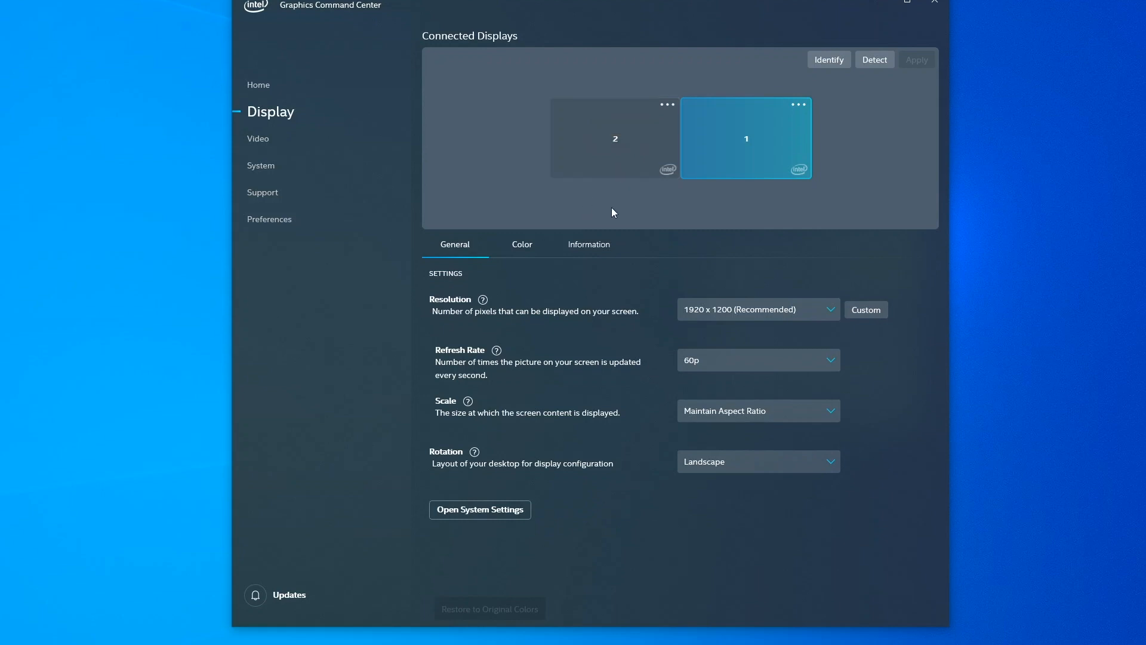
{"action": "mouse_move", "coordinate": [700, 222]}
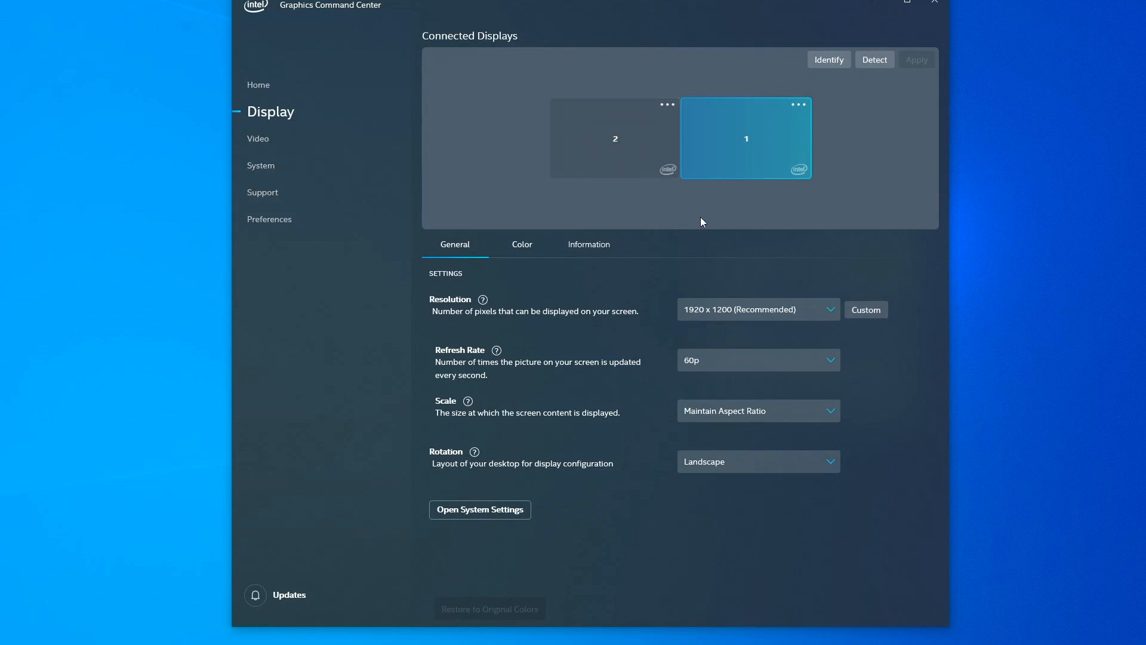
{"action": "mouse_move", "coordinate": [870, 173]}
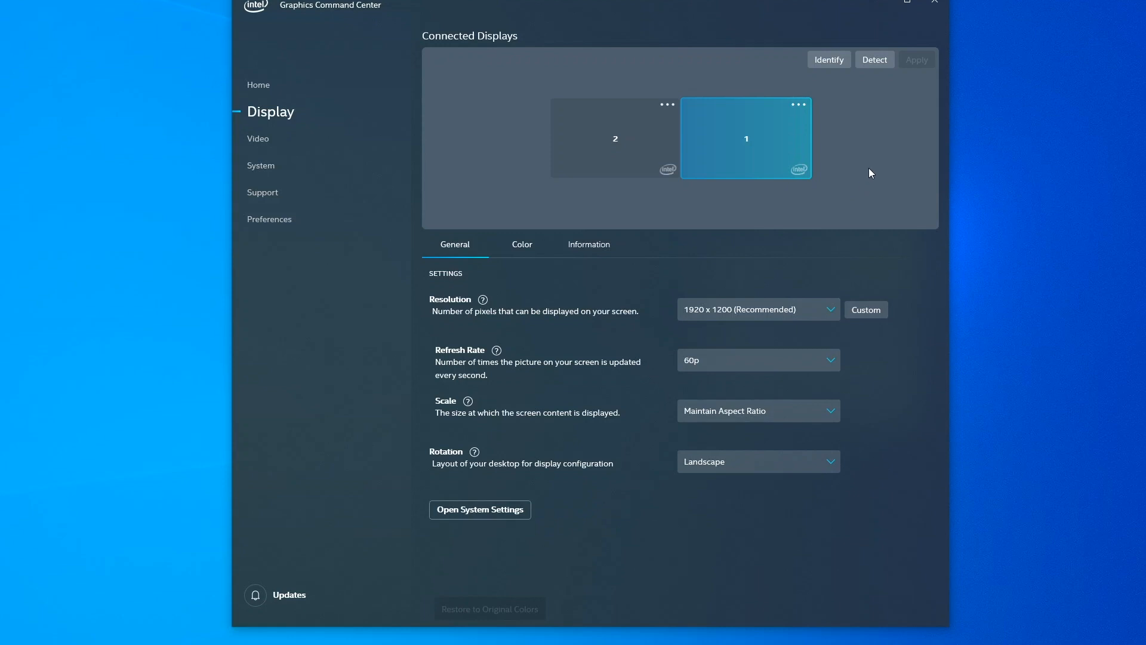
{"action": "mouse_move", "coordinate": [829, 59]}
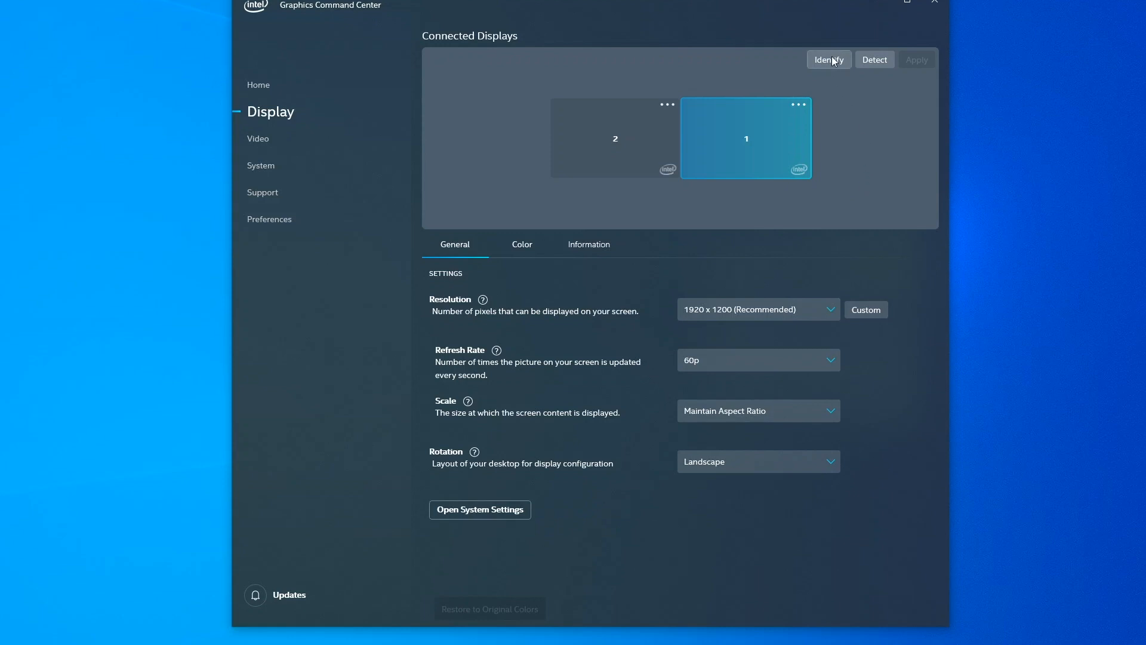
{"action": "left_click", "coordinate": [829, 60]}
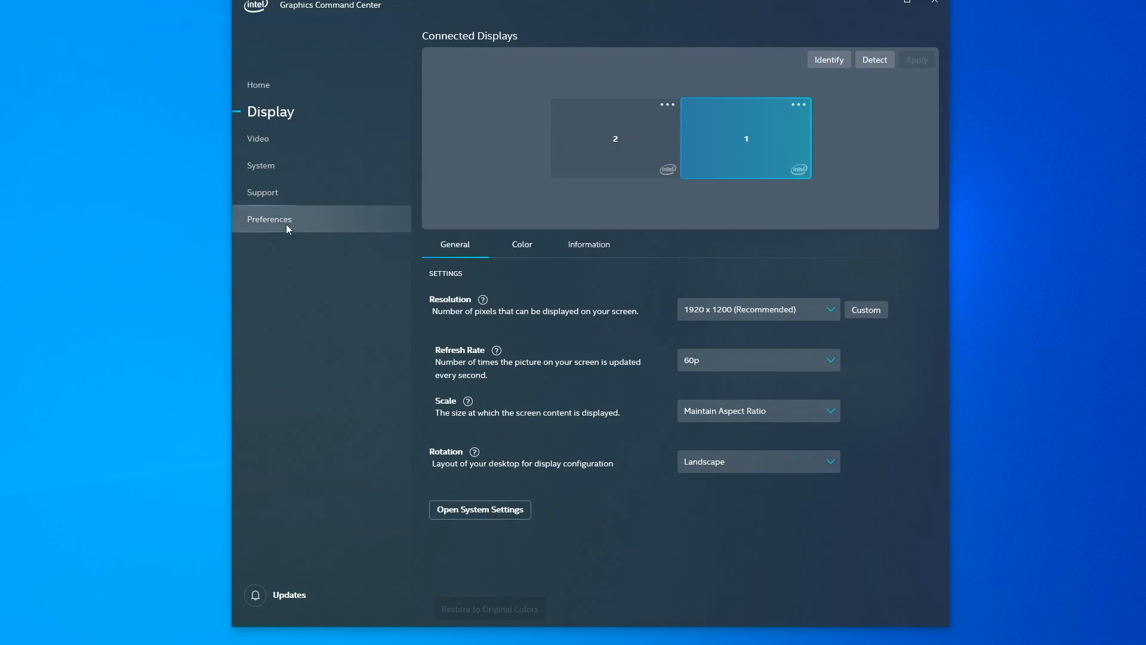
{"action": "mouse_move", "coordinate": [853, 233]}
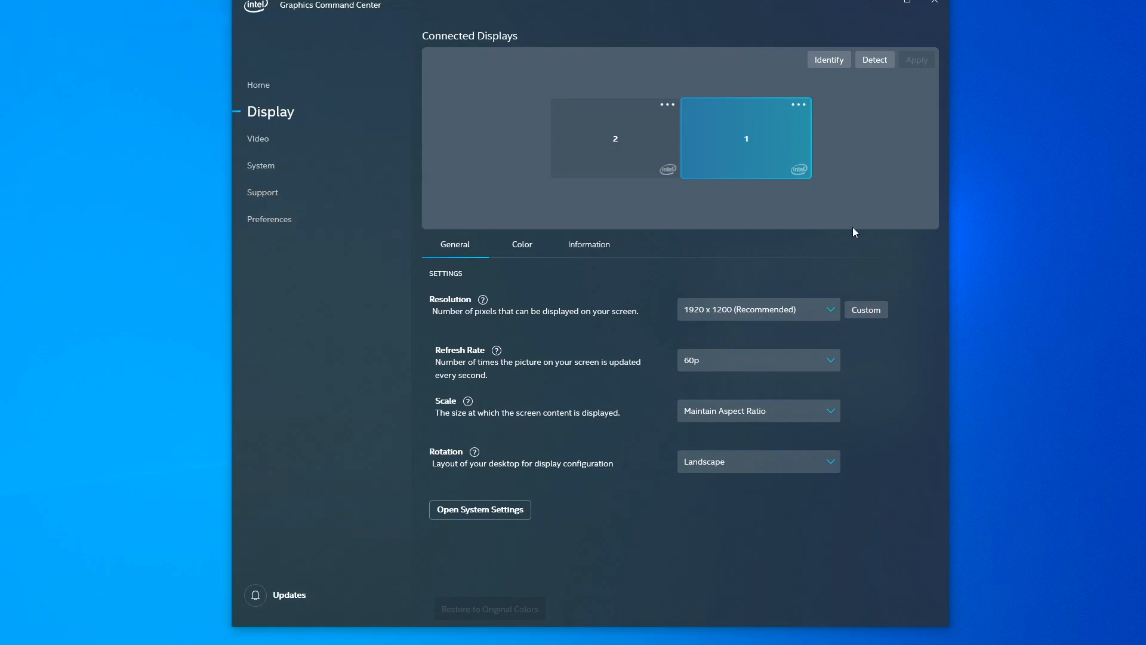
{"action": "mouse_move", "coordinate": [822, 225]}
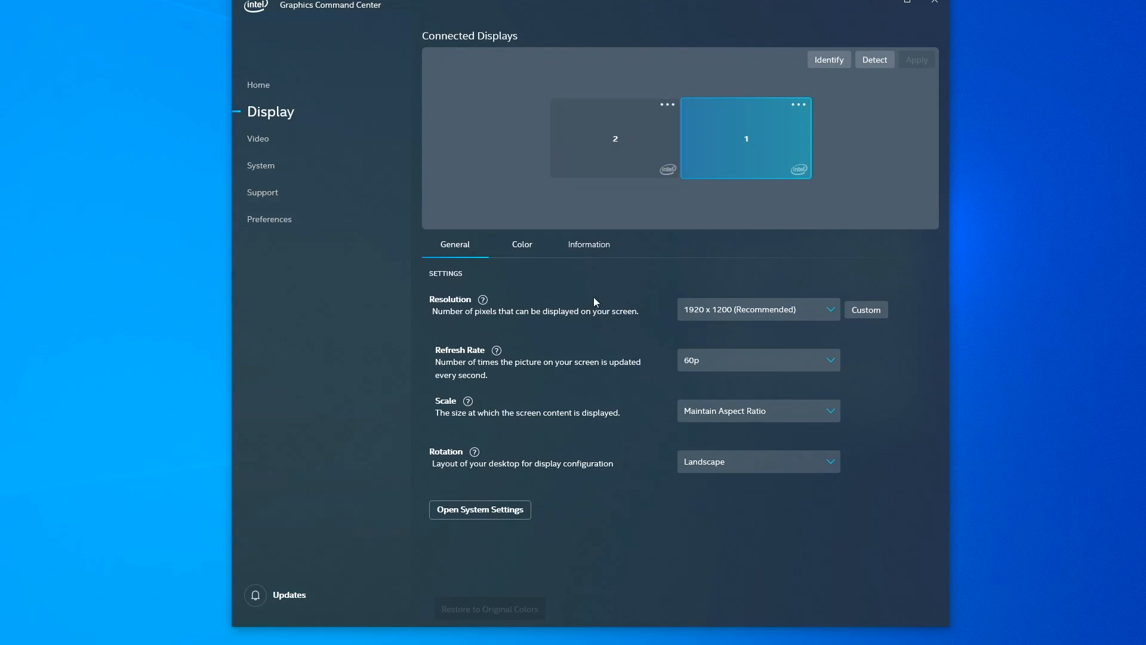
{"action": "mouse_move", "coordinate": [498, 184]}
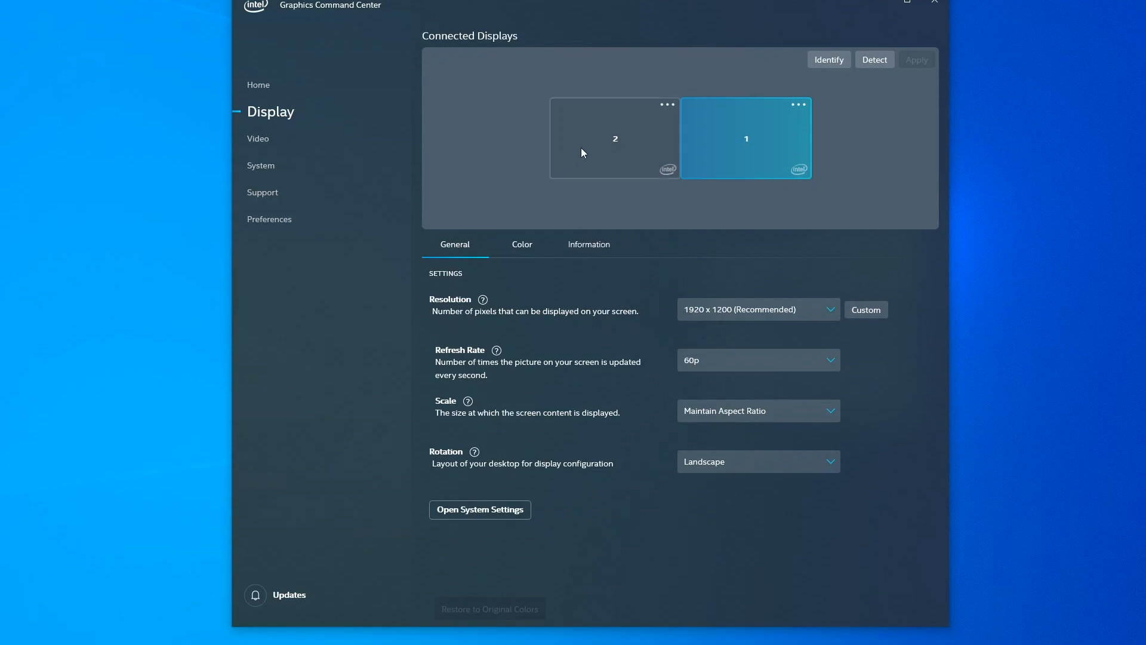
- Select the Display 2 tile to show its general settings (1920 x 1200, 60p, landscape)
{"action": "left_click", "coordinate": [614, 138]}
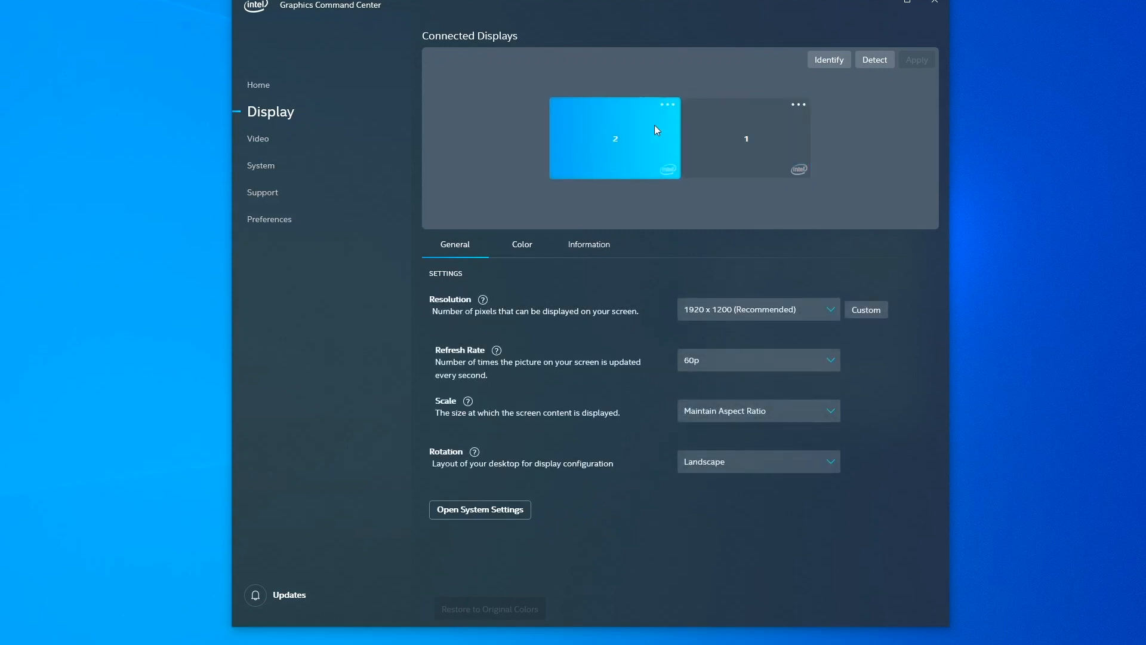
{"action": "mouse_move", "coordinate": [604, 148]}
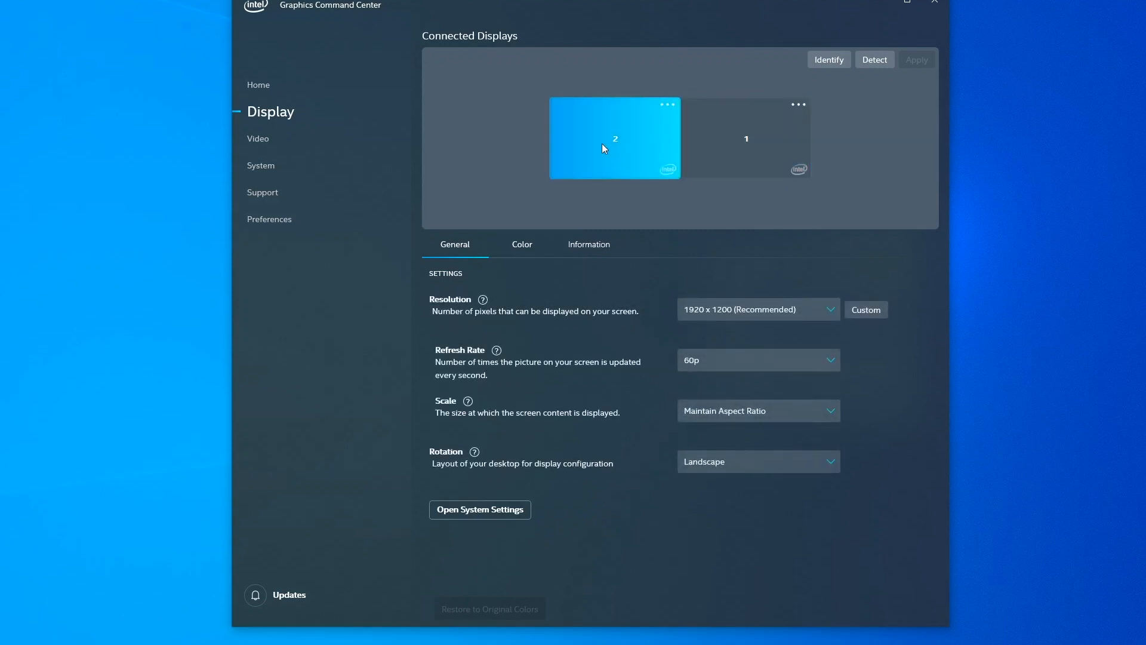
{"action": "mouse_move", "coordinate": [574, 195]}
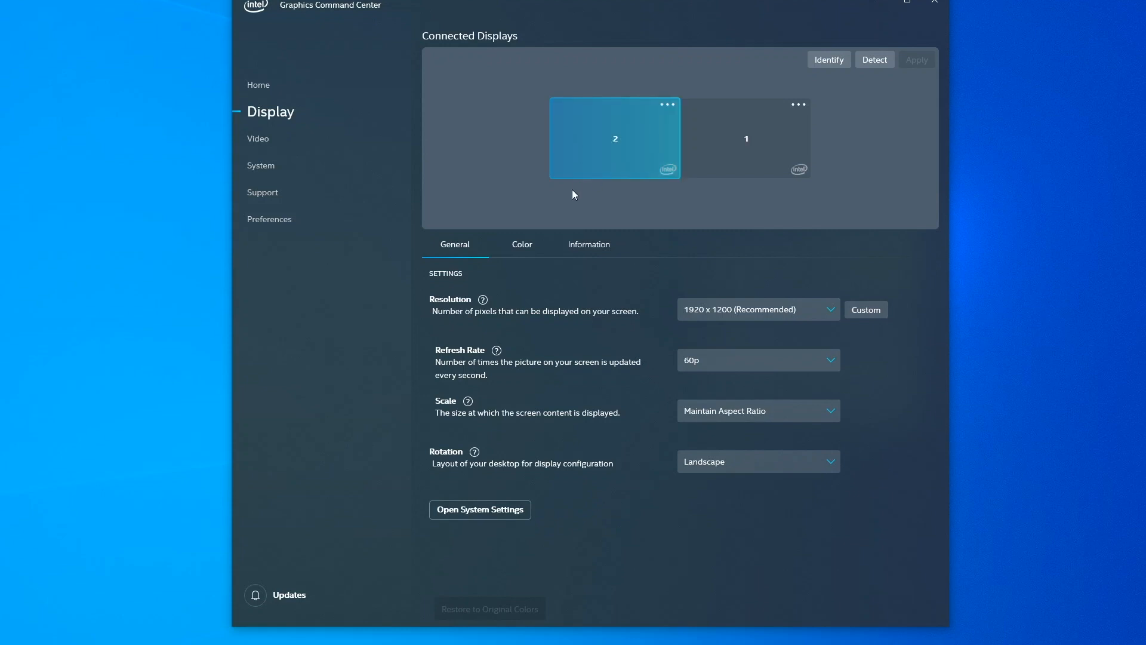
{"action": "mouse_move", "coordinate": [608, 151]}
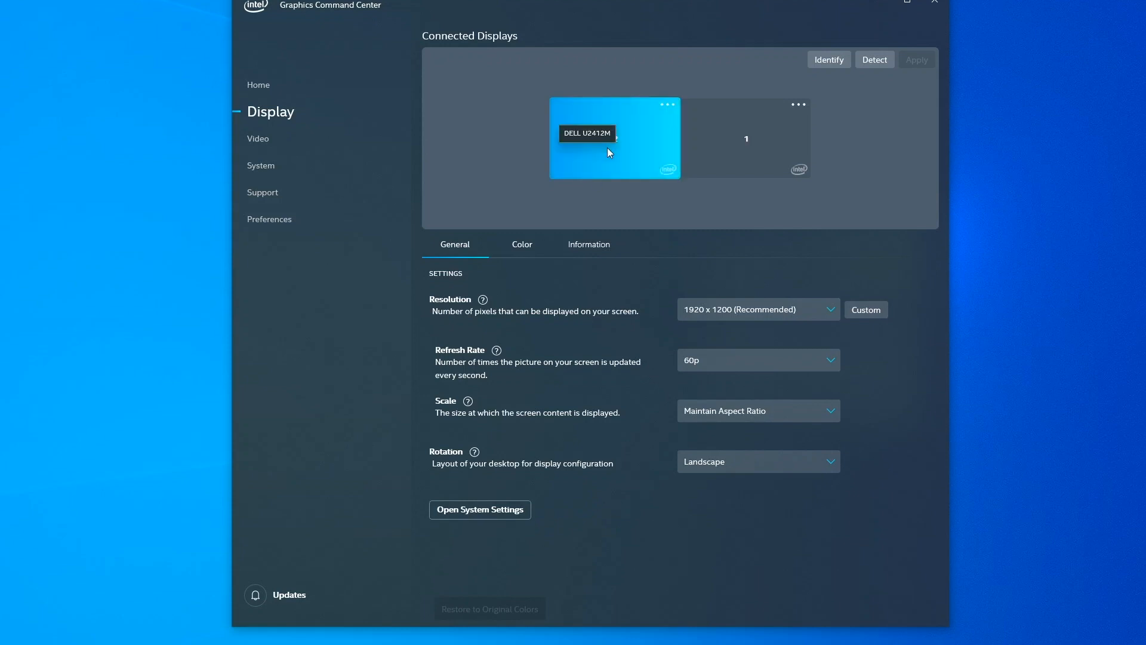
{"action": "left_click", "coordinate": [745, 138]}
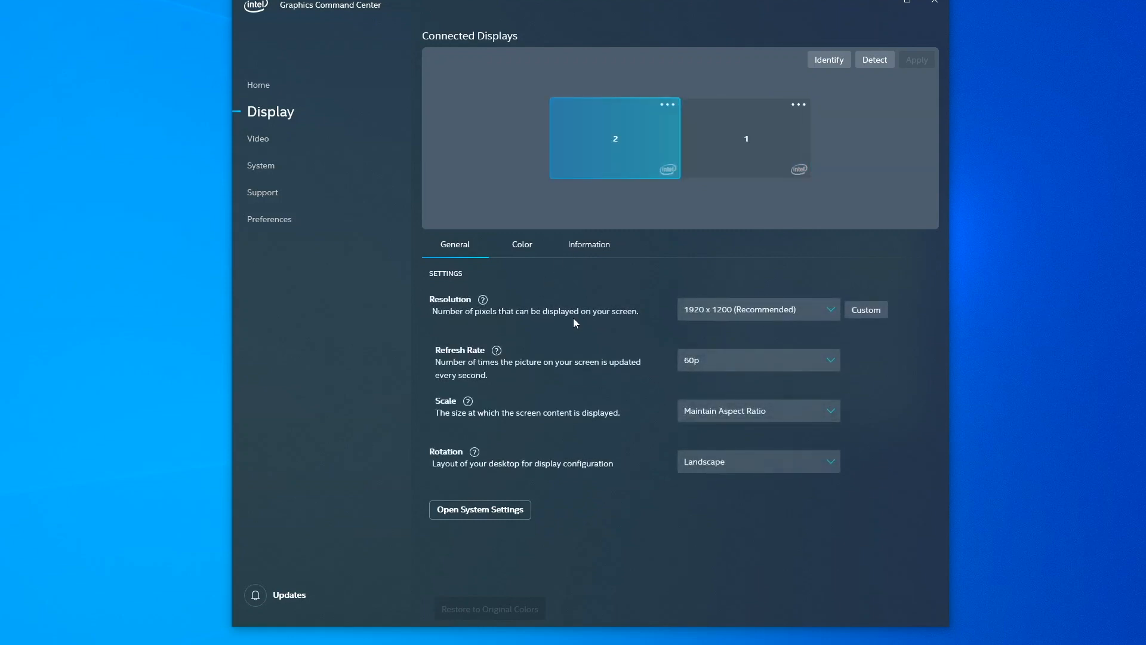
{"action": "mouse_move", "coordinate": [603, 329]}
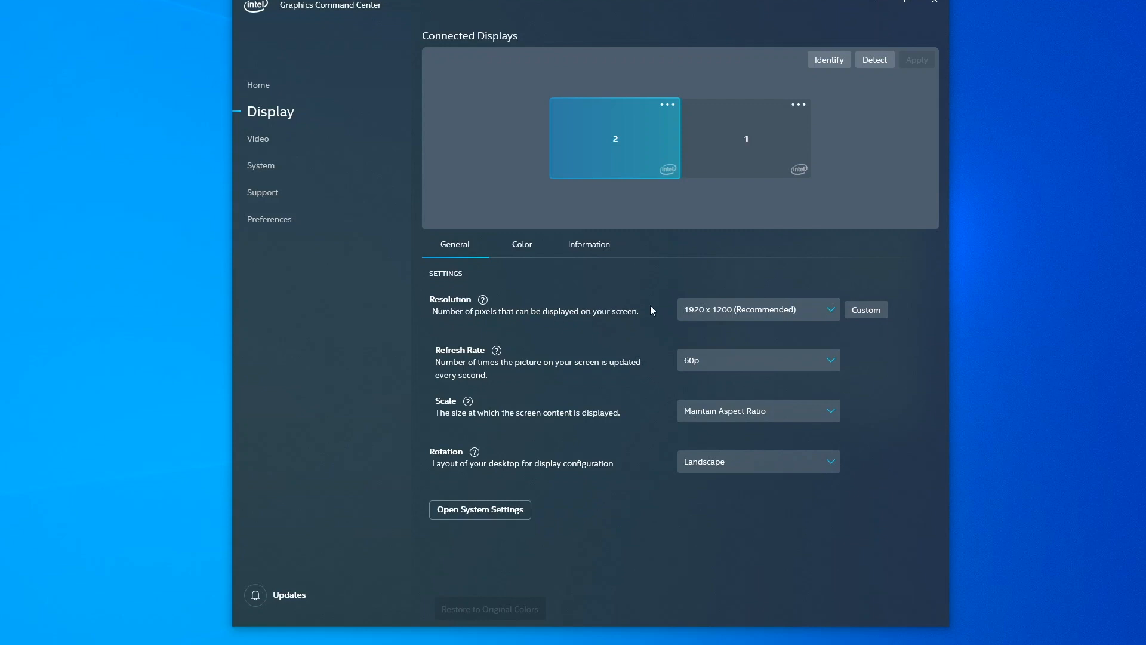
{"action": "mouse_move", "coordinate": [578, 363]}
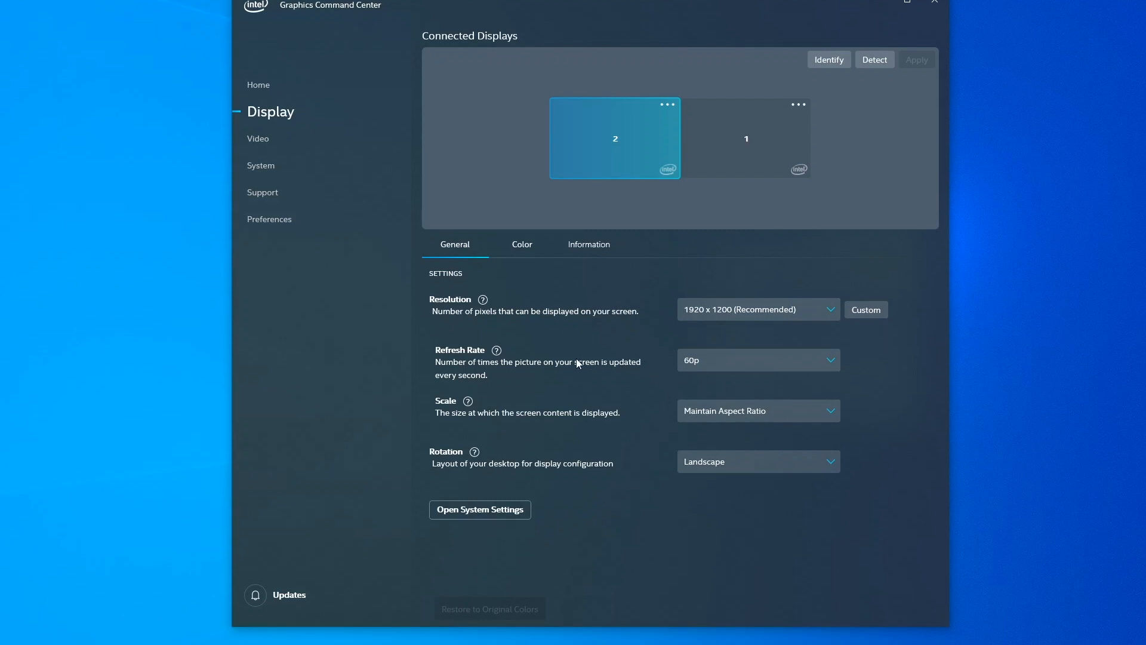
{"action": "mouse_move", "coordinate": [576, 444]}
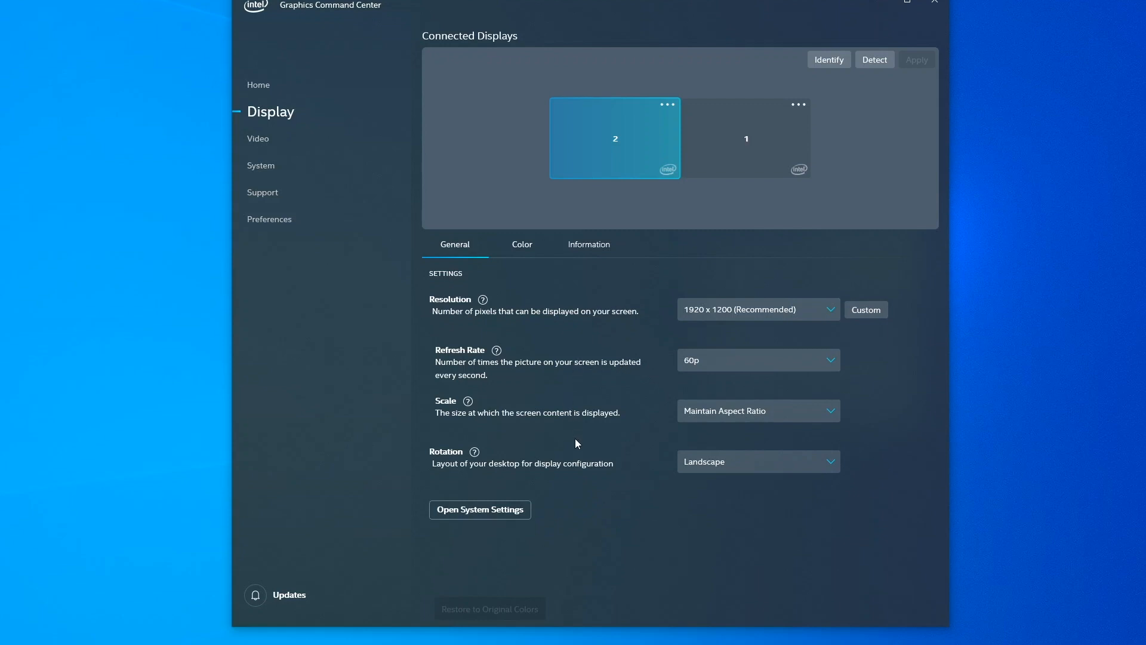
{"action": "mouse_move", "coordinate": [591, 466]}
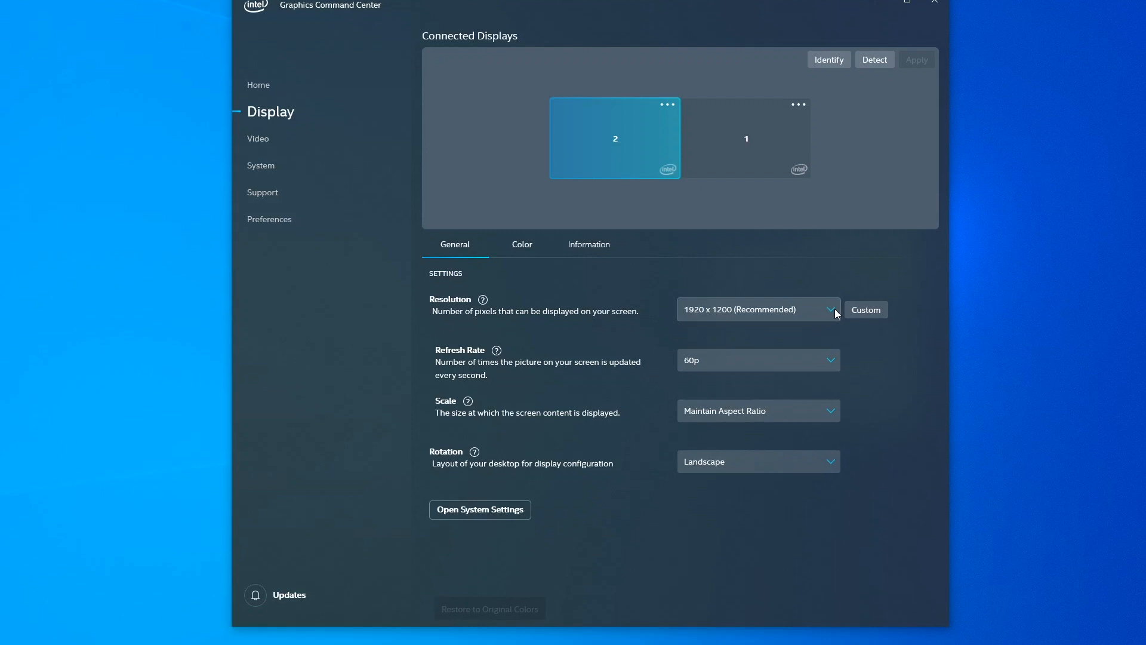
{"action": "left_click", "coordinate": [758, 308]}
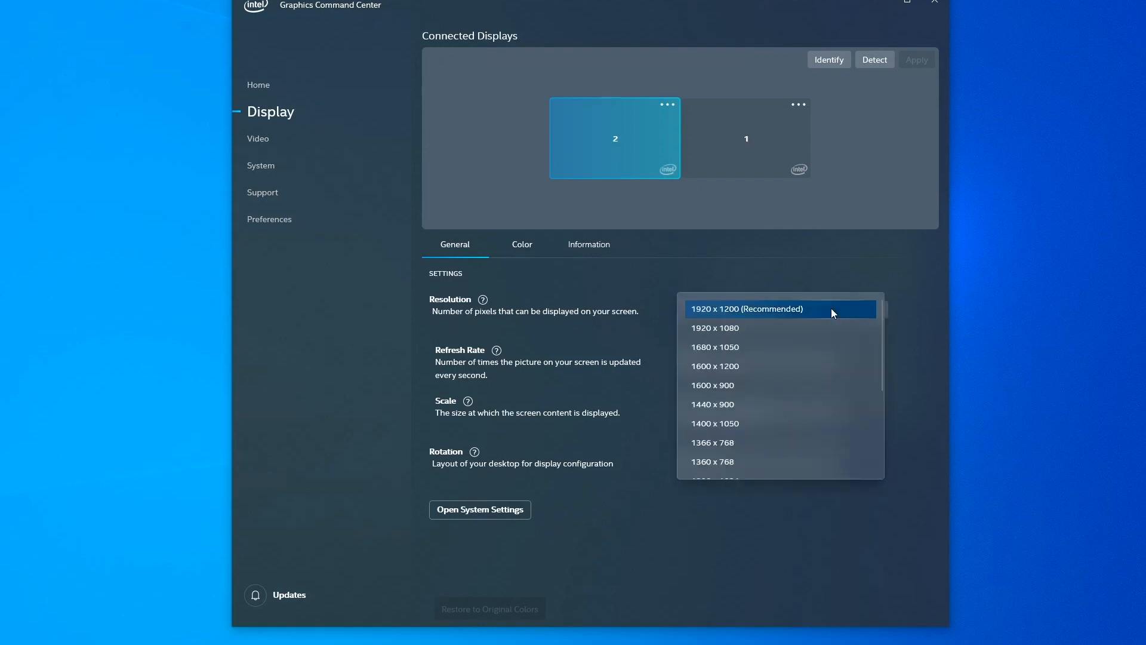
{"action": "mouse_move", "coordinate": [621, 314]}
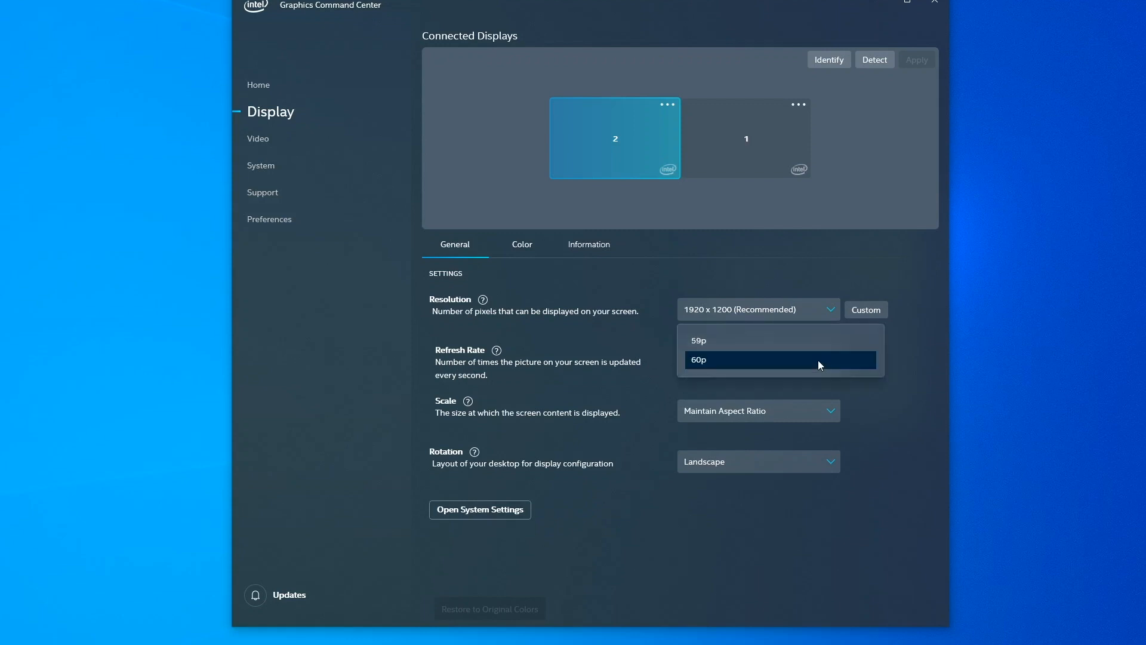
{"action": "left_click", "coordinate": [757, 359]}
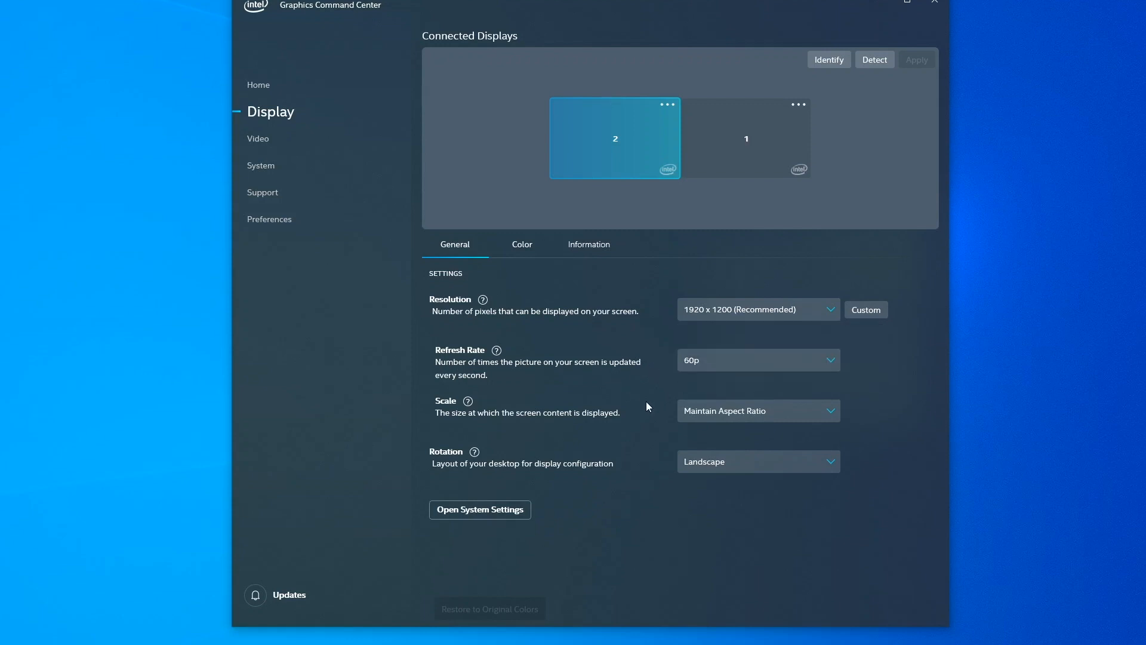
{"action": "left_click", "coordinate": [758, 409]}
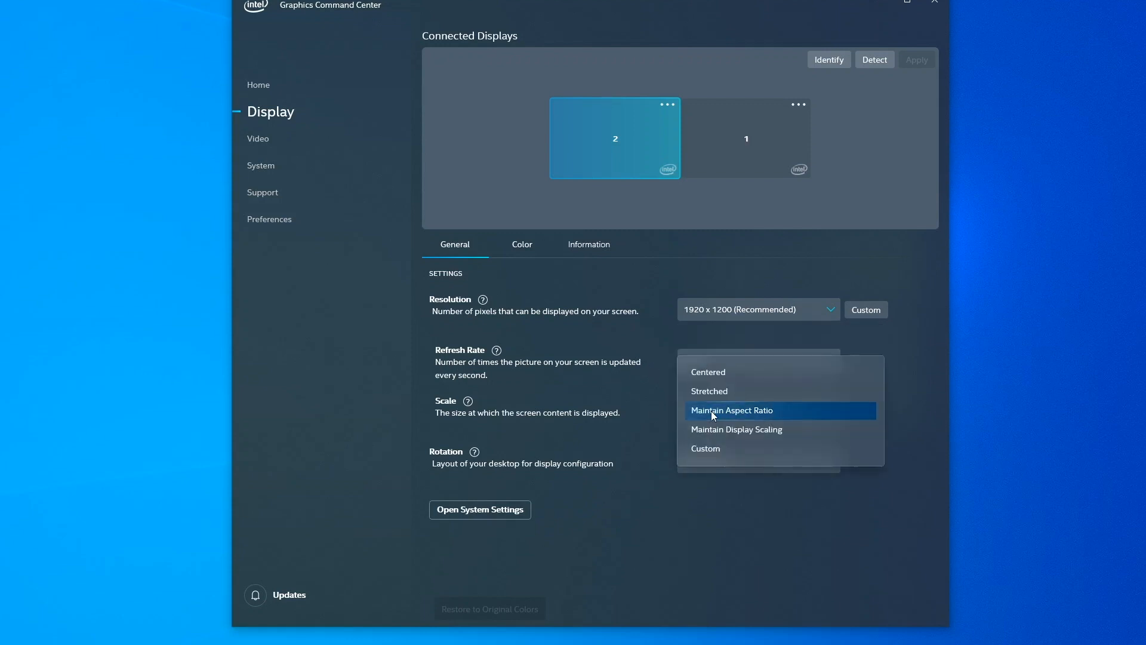
{"action": "left_click", "coordinate": [731, 409]}
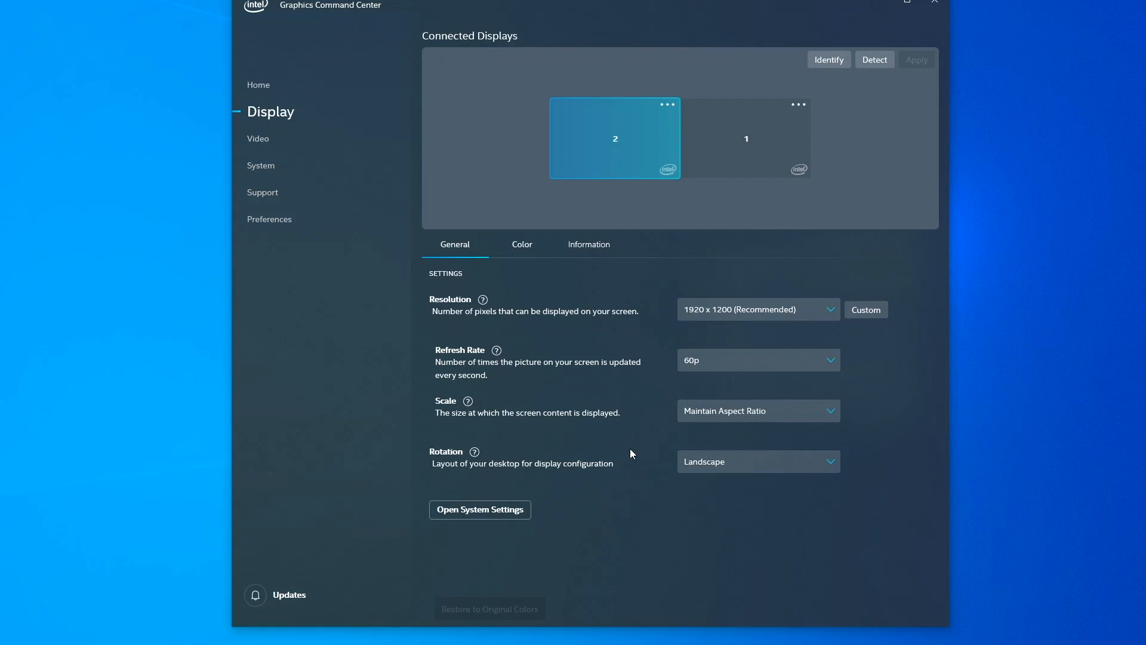
{"action": "mouse_move", "coordinate": [495, 323]}
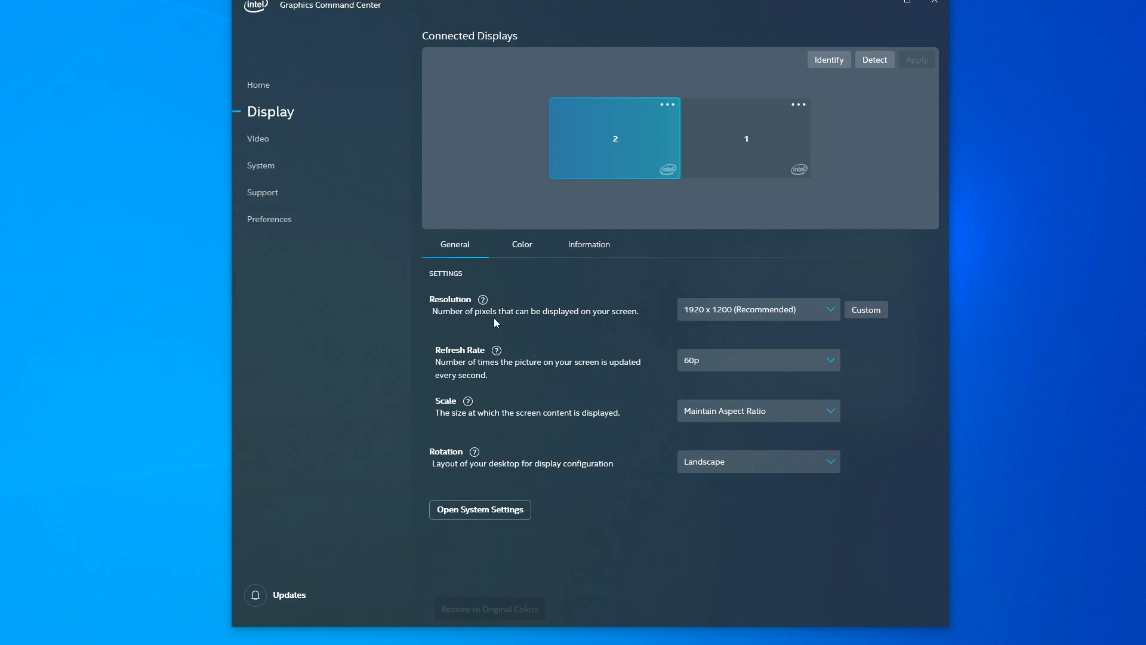
{"action": "mouse_move", "coordinate": [482, 298]}
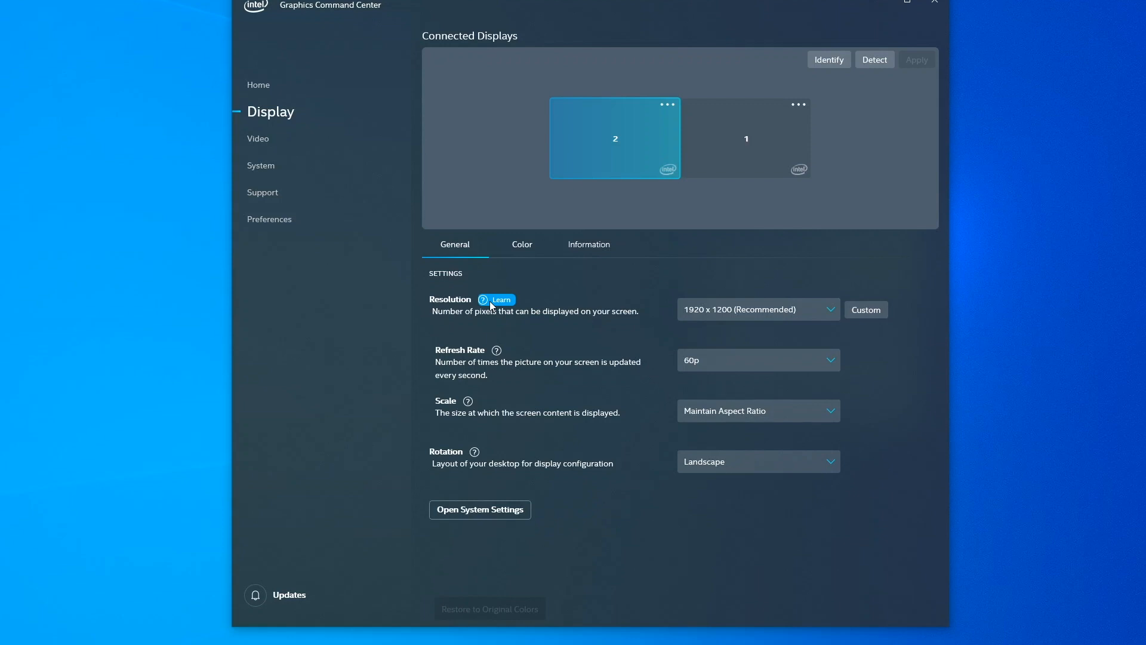
- Show the Resolution help tip suggesting 1920 x 1080 or 3840 x 2160
{"action": "left_click", "coordinate": [482, 300]}
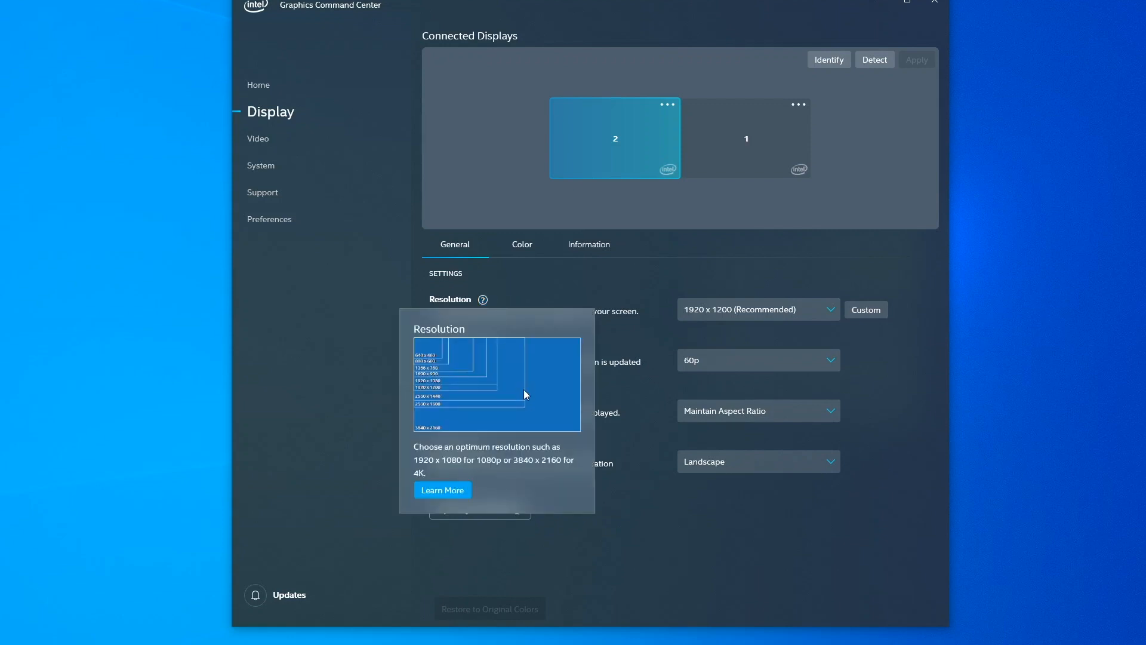
{"action": "mouse_move", "coordinate": [562, 487]}
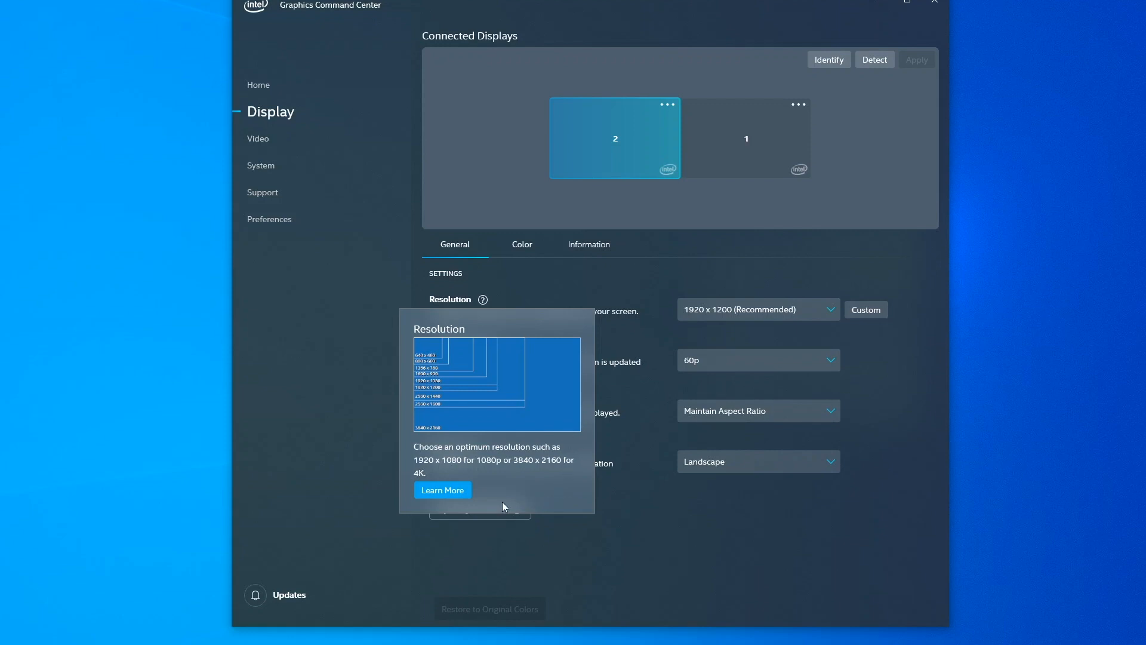
{"action": "mouse_move", "coordinate": [458, 496]}
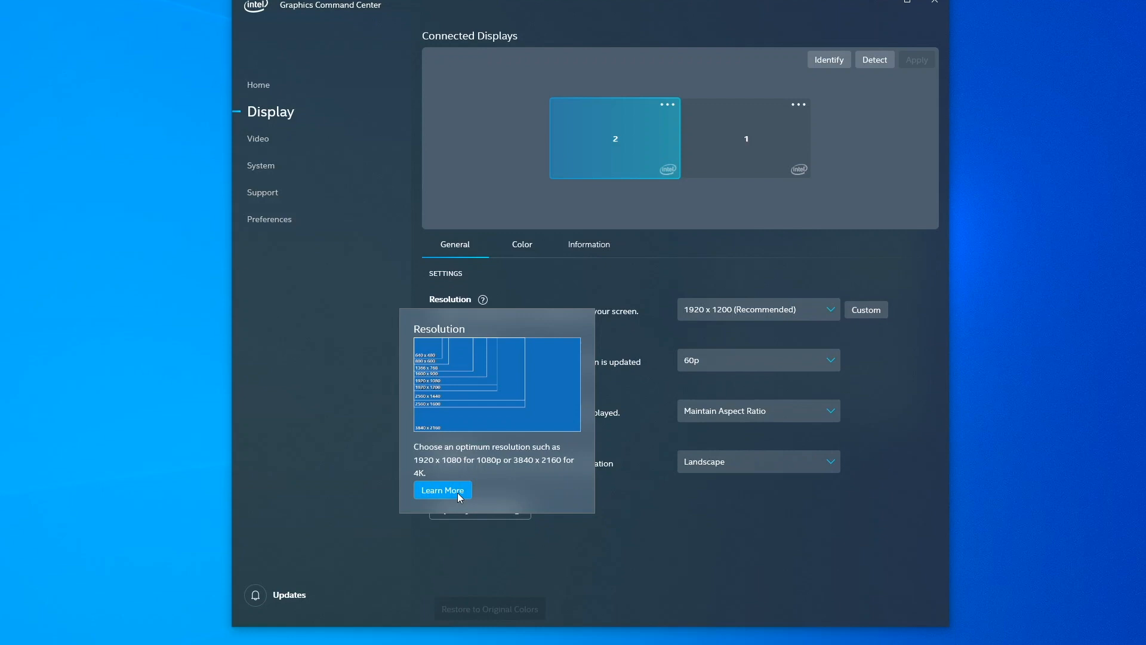
- Read the full Resolution explanation via Learn More and close the side panel
{"action": "left_click", "coordinate": [441, 490]}
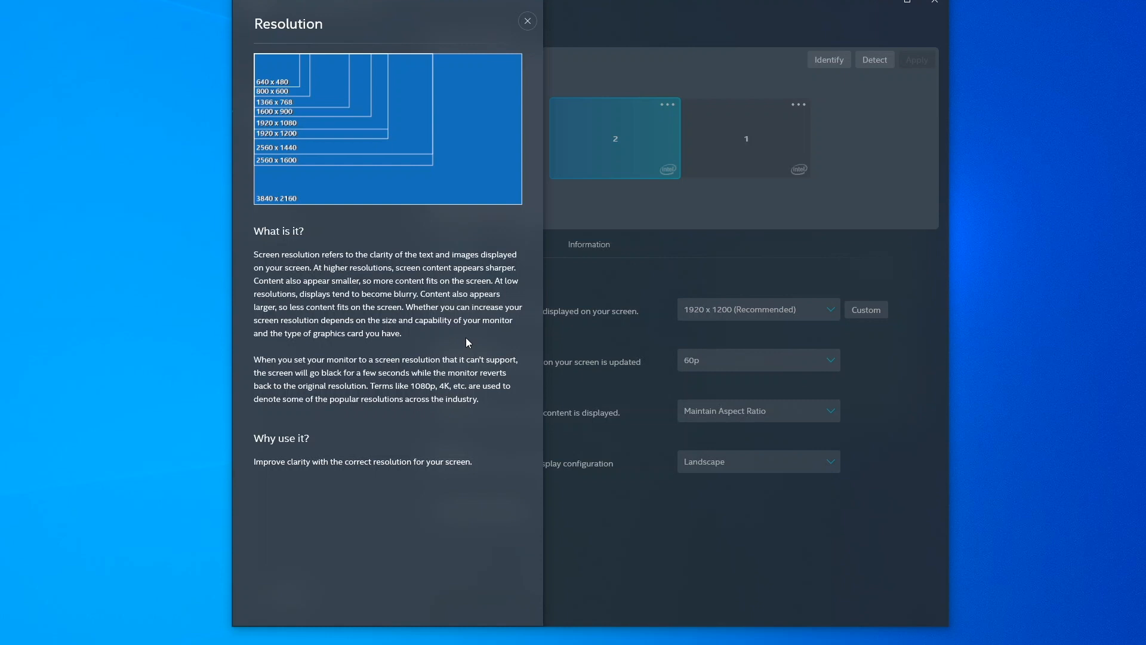
{"action": "mouse_move", "coordinate": [494, 343]}
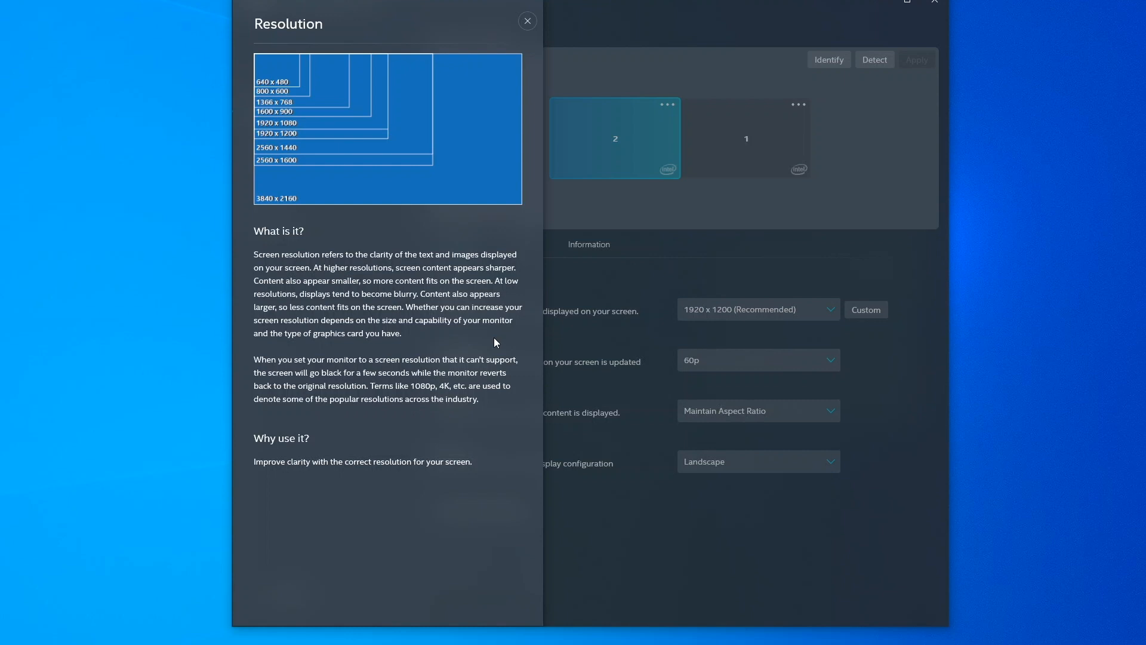
{"action": "mouse_move", "coordinate": [496, 341]}
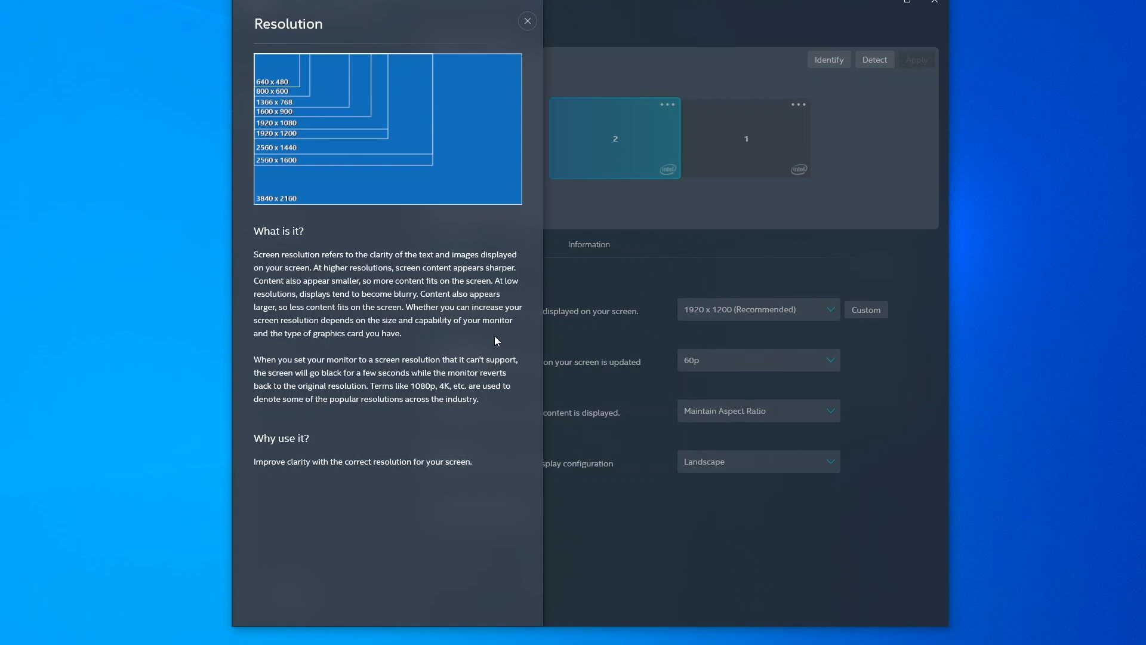
{"action": "mouse_move", "coordinate": [494, 318]}
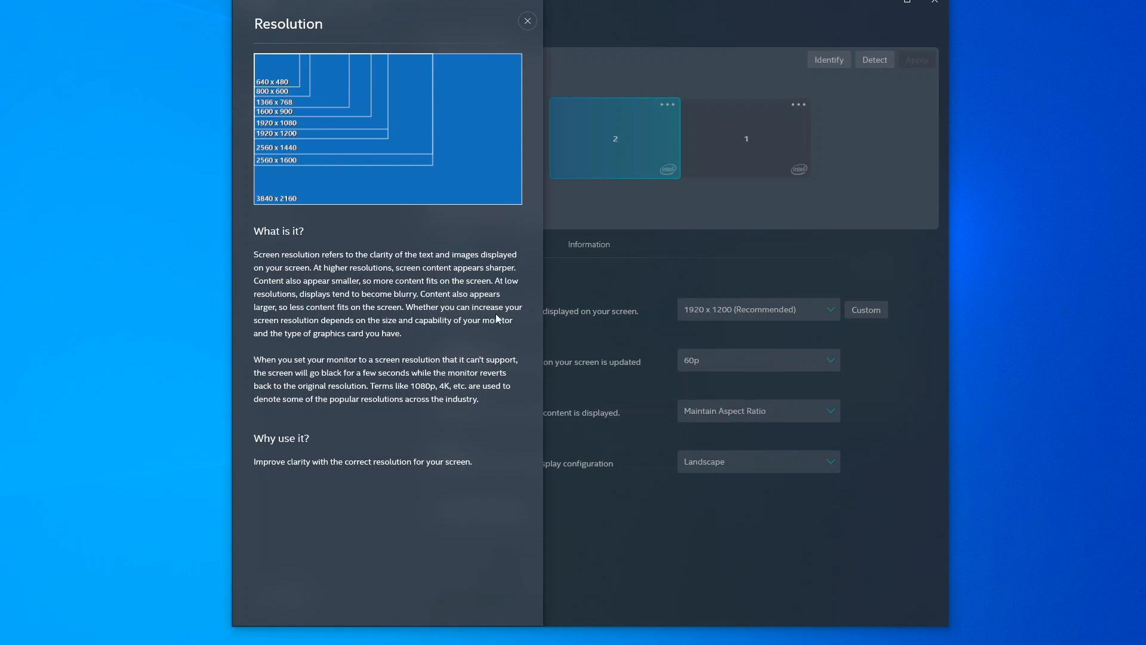
{"action": "mouse_move", "coordinate": [526, 154]}
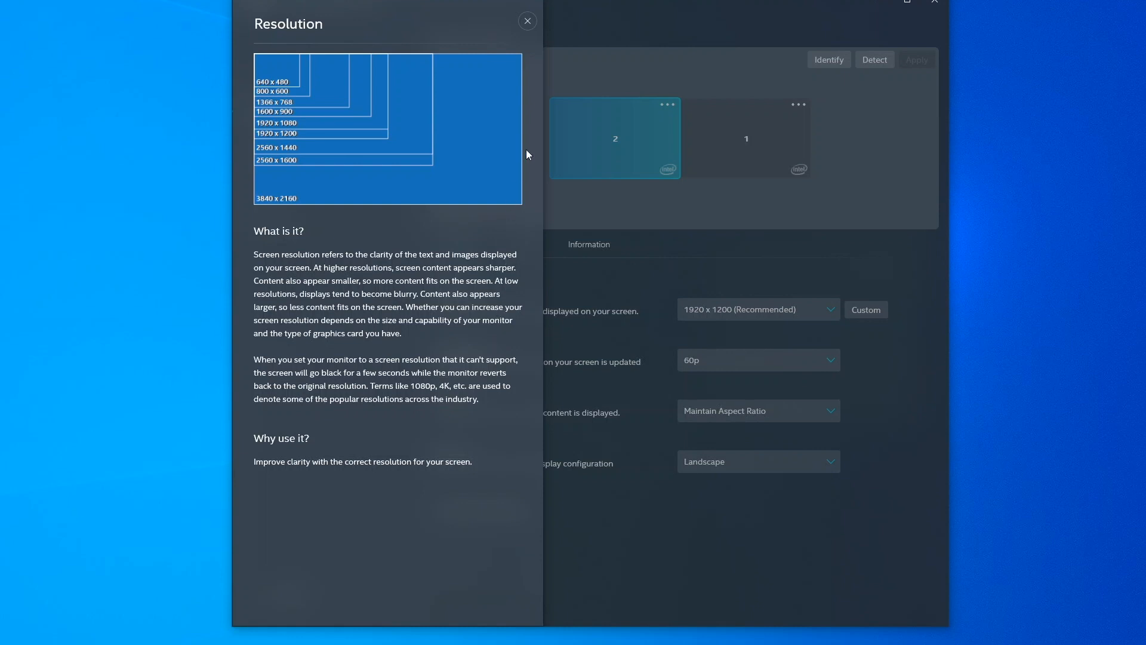
{"action": "left_click", "coordinate": [527, 20]}
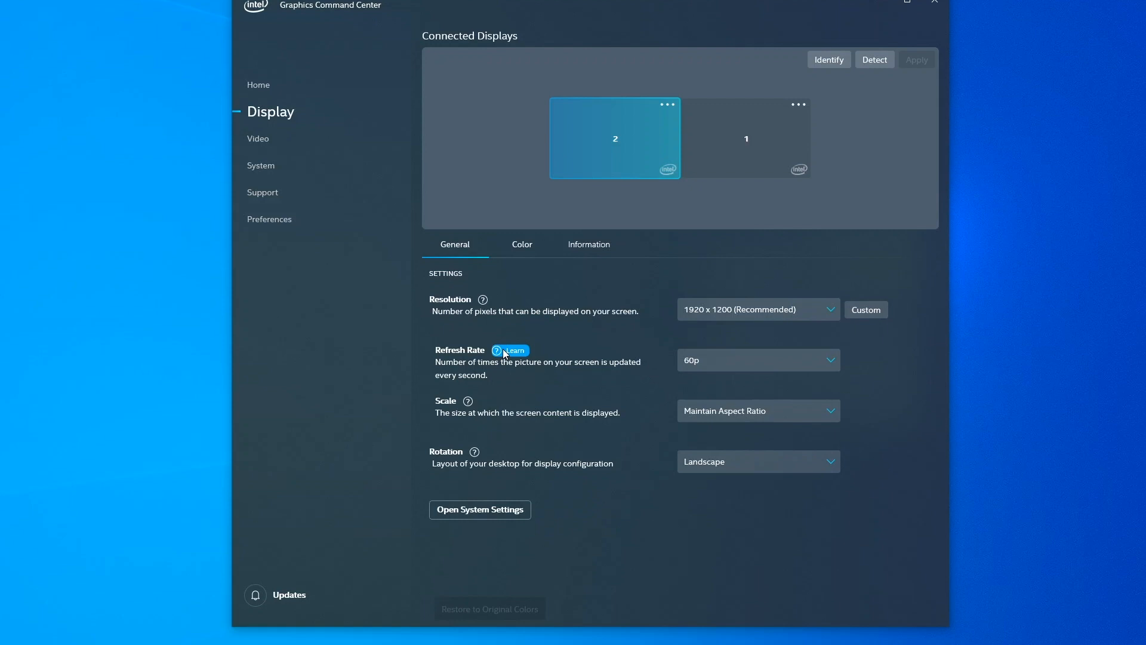
- Read the Refresh Rate quick help and full explanation, then close the side panel
{"action": "left_click", "coordinate": [497, 350]}
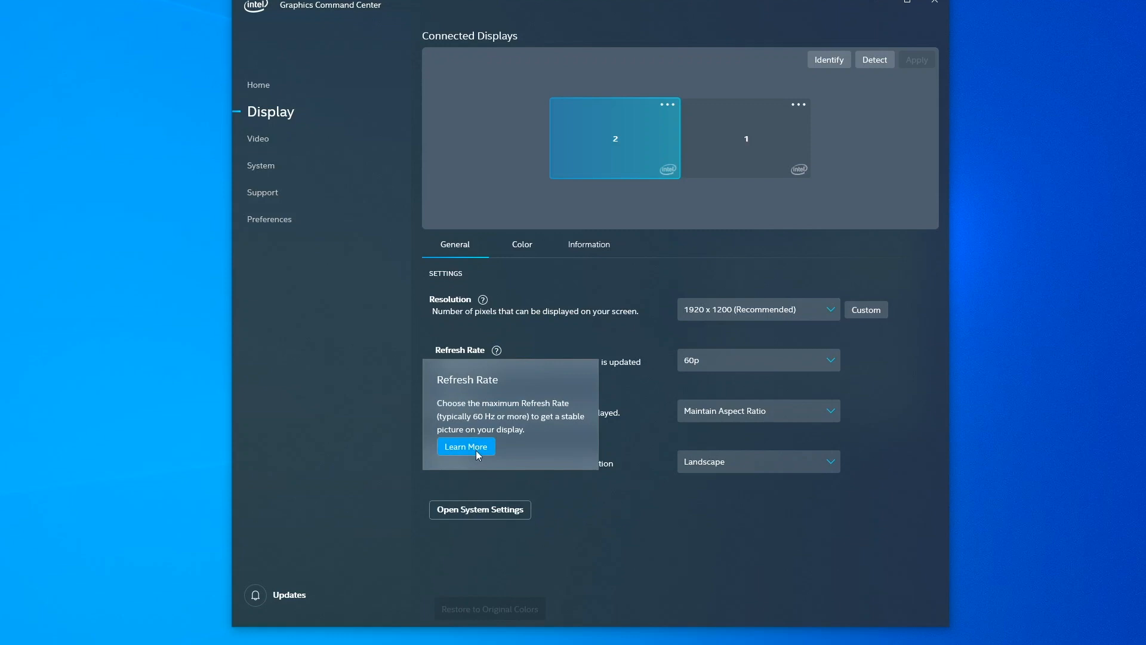
{"action": "left_click", "coordinate": [466, 446]}
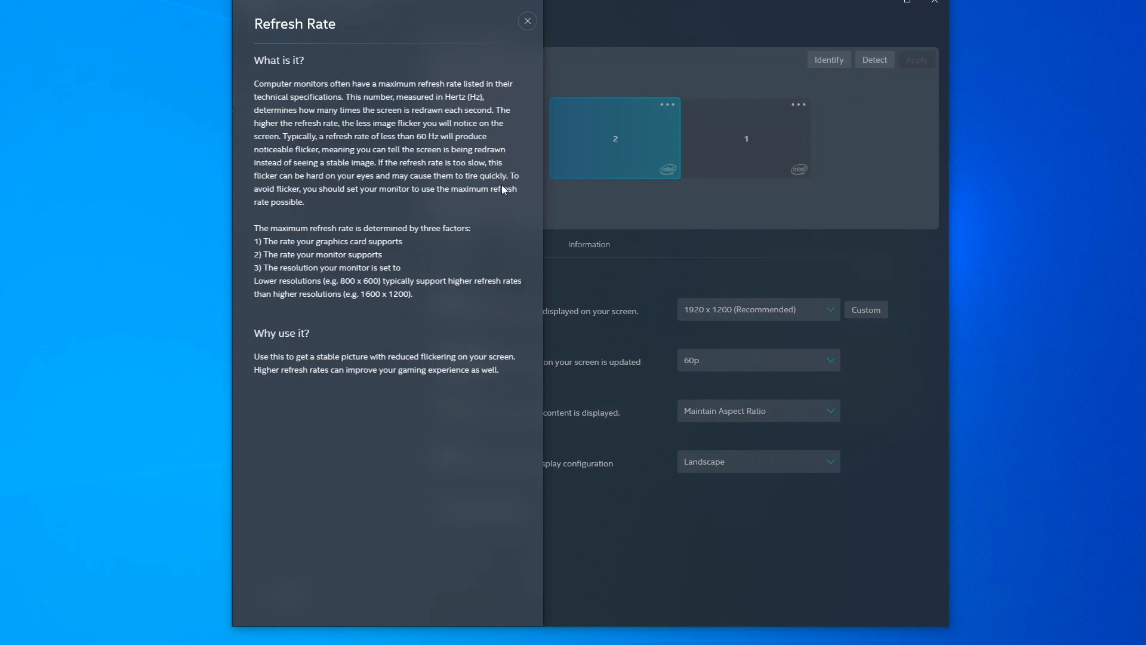
{"action": "left_click", "coordinate": [527, 21]}
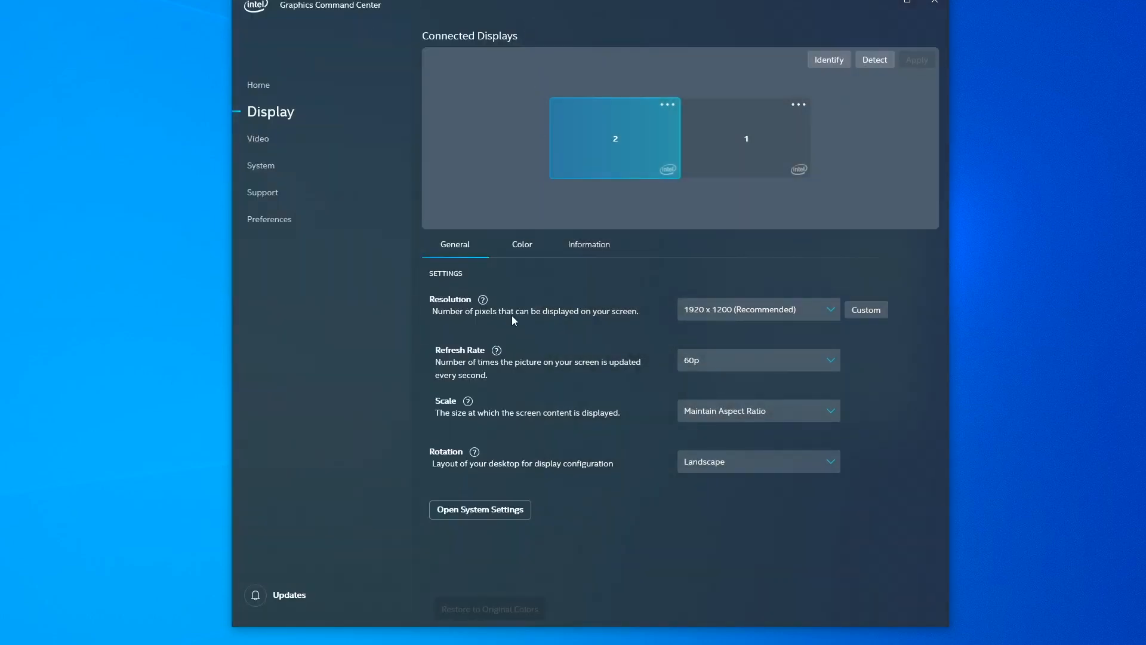
{"action": "mouse_move", "coordinate": [466, 401]}
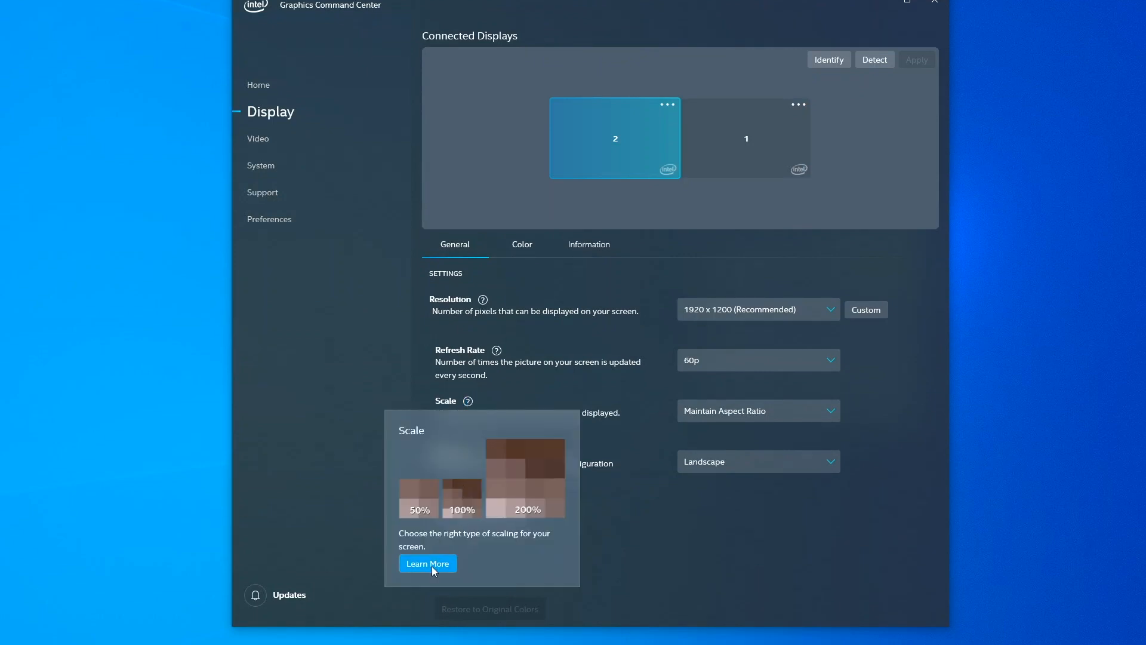
- Read the full Scale explanation via Learn More and close the side panel
{"action": "left_click", "coordinate": [427, 562]}
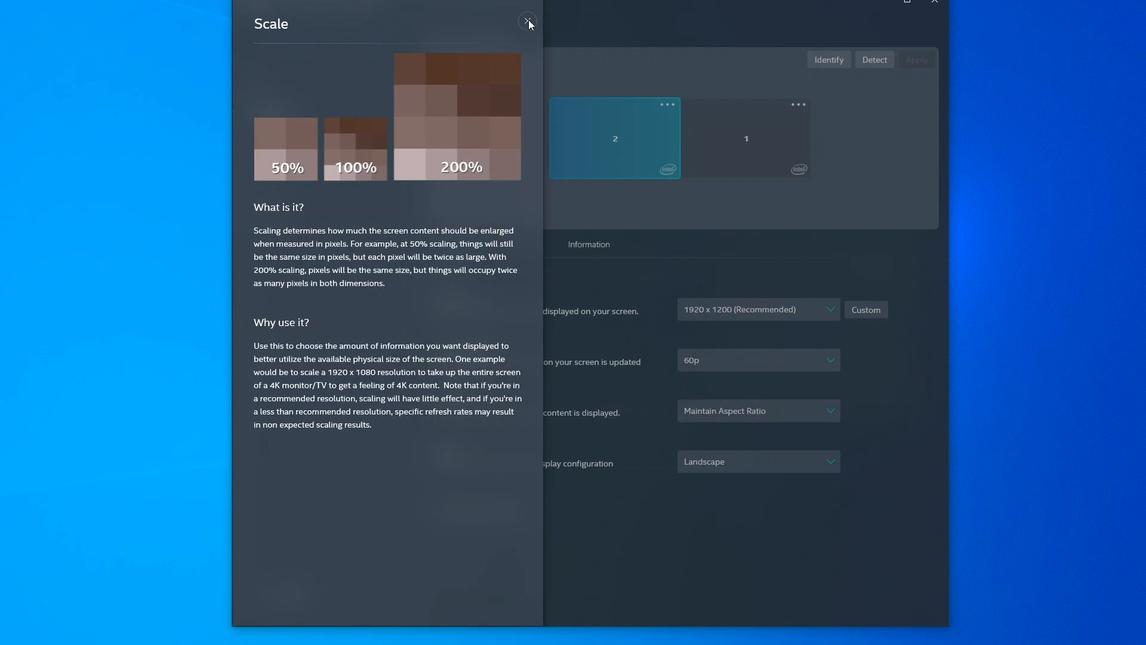
{"action": "left_click", "coordinate": [528, 20]}
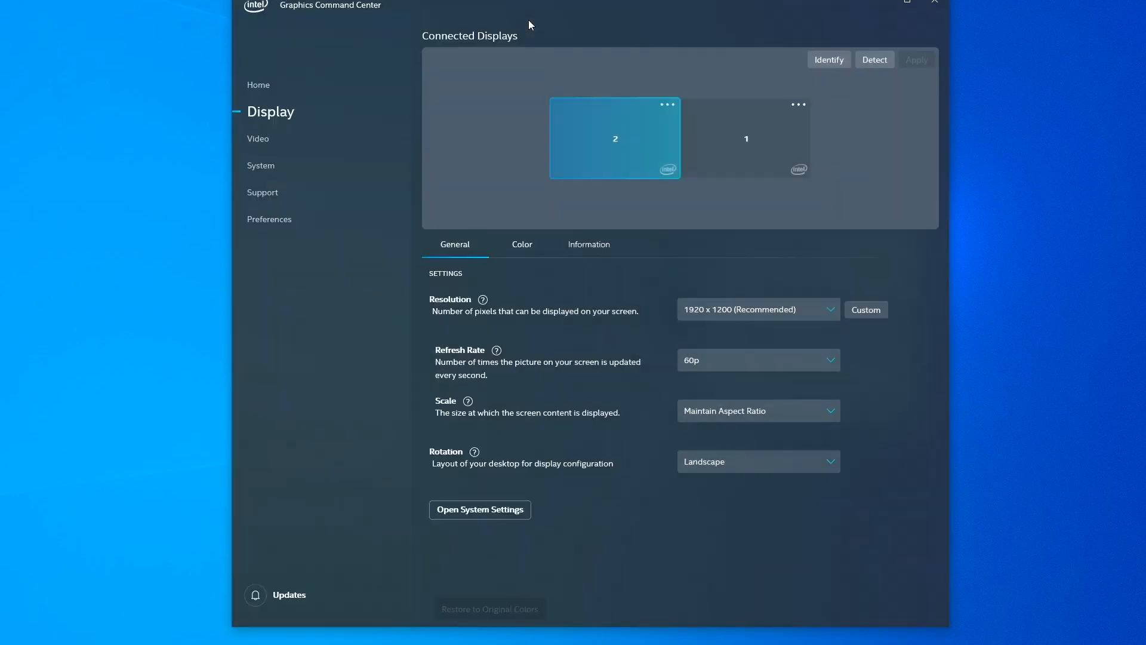
{"action": "mouse_move", "coordinate": [474, 452]}
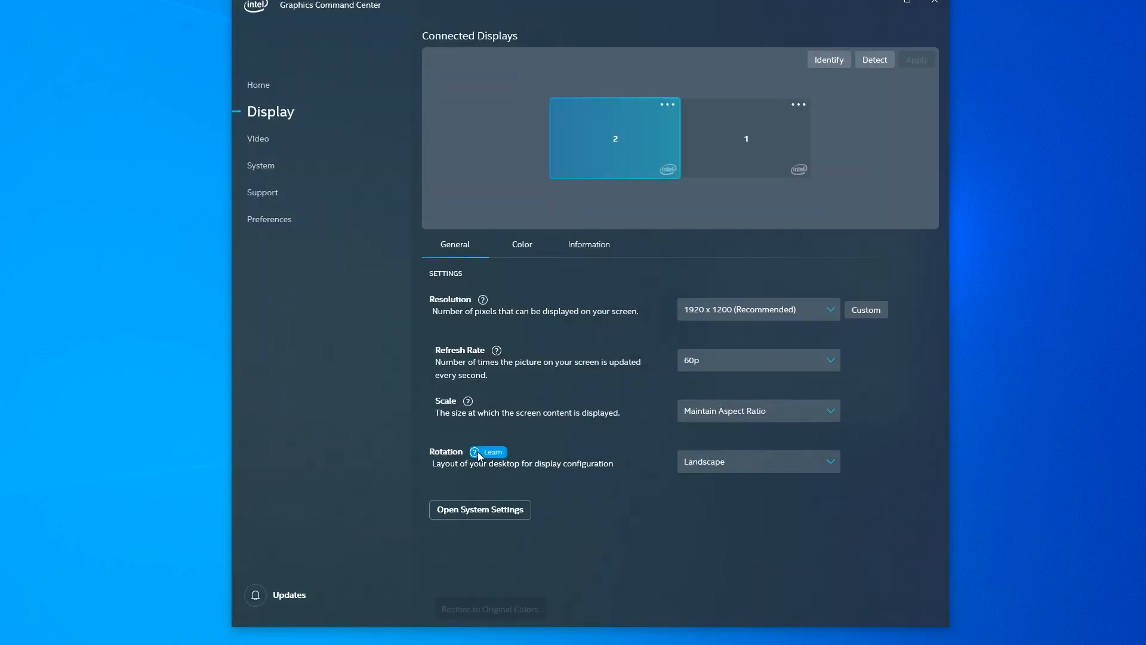
{"action": "left_click", "coordinate": [488, 451]}
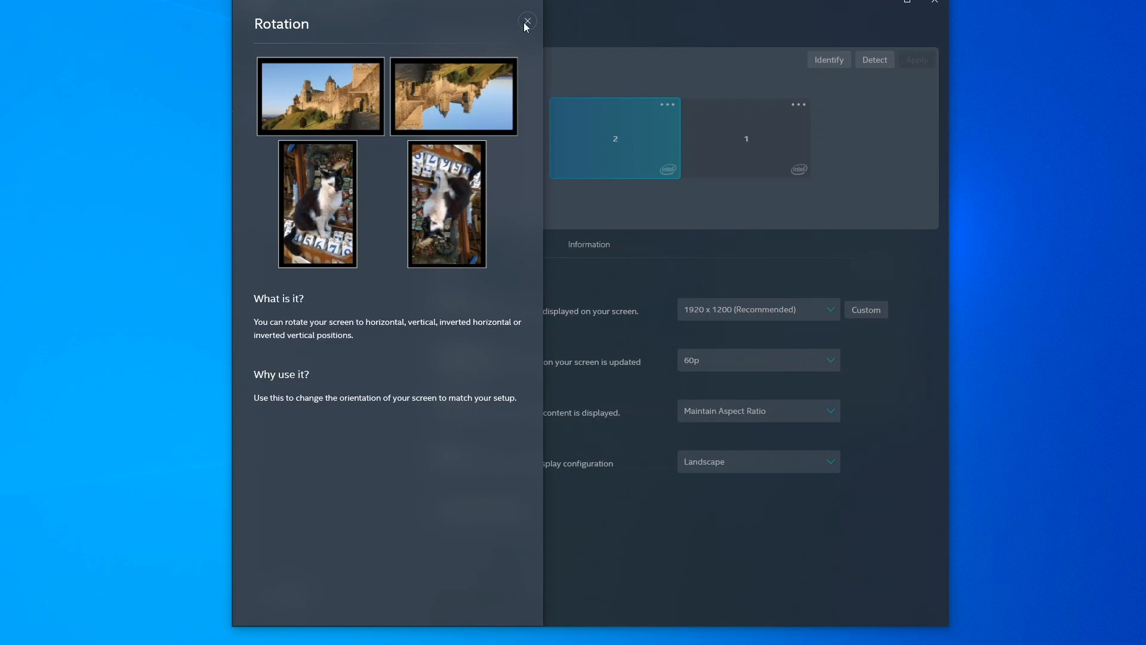
{"action": "left_click", "coordinate": [526, 22]}
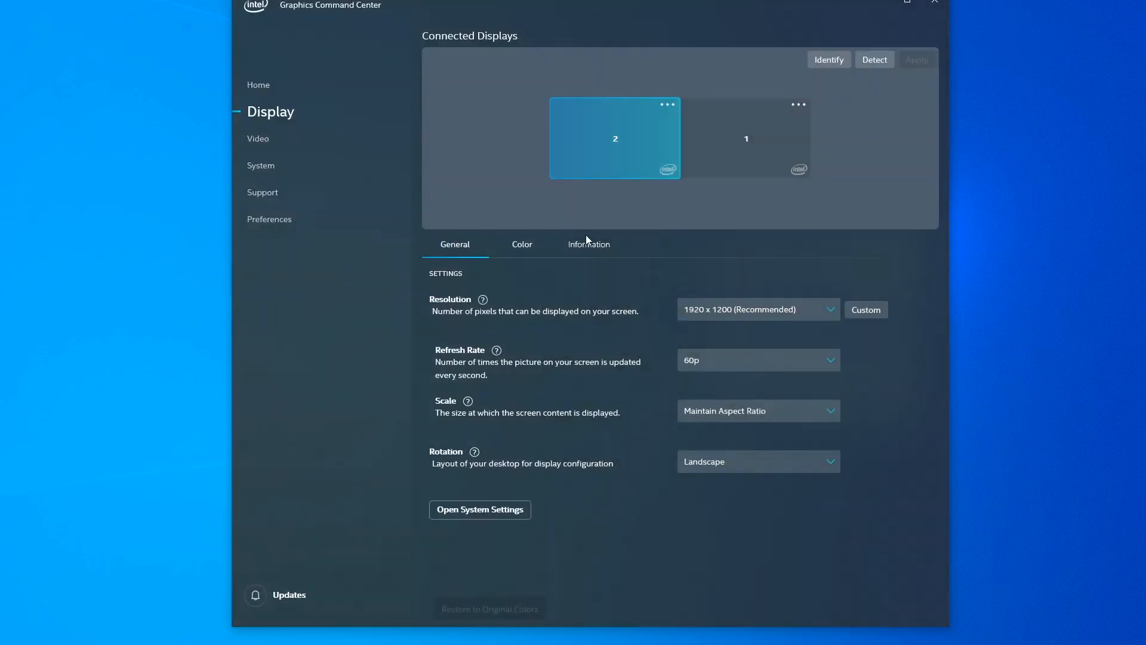